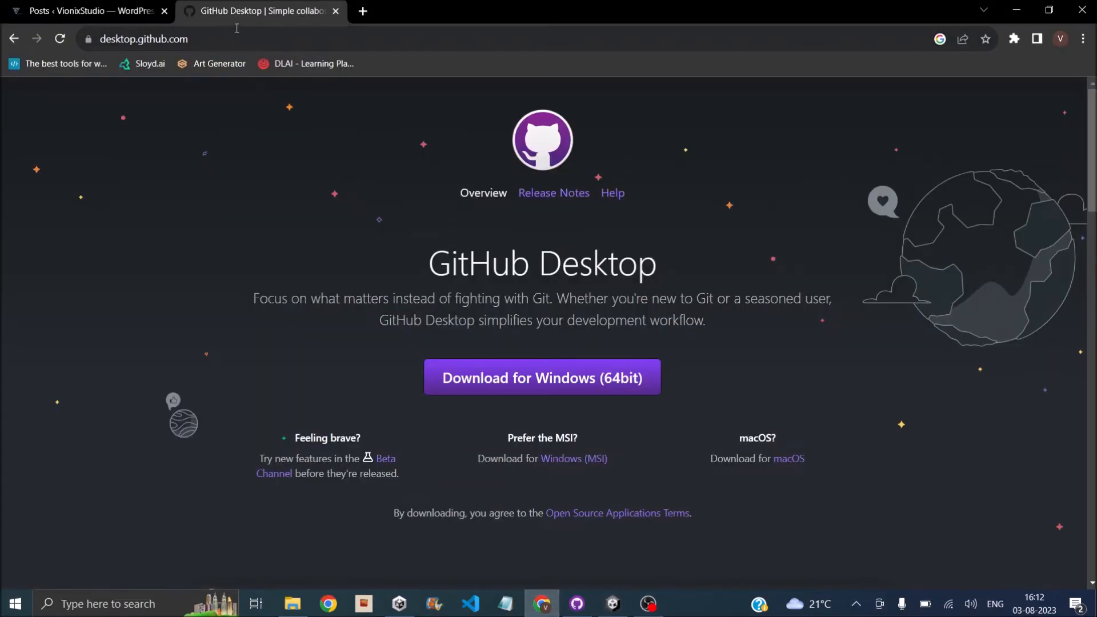
mouse_move(598, 385)
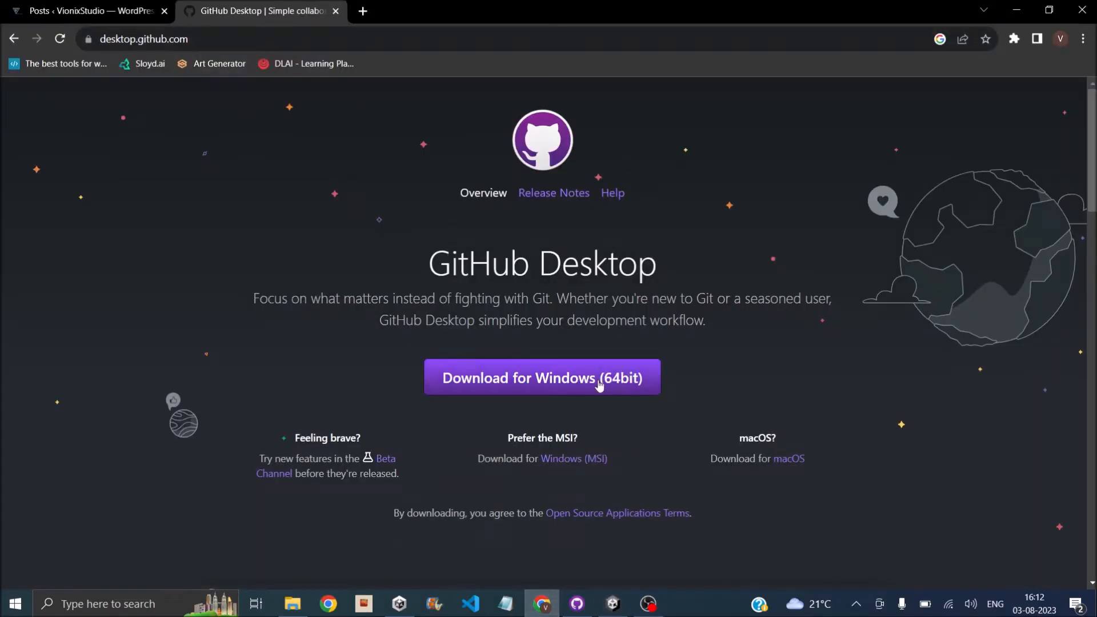
mouse_move(789, 461)
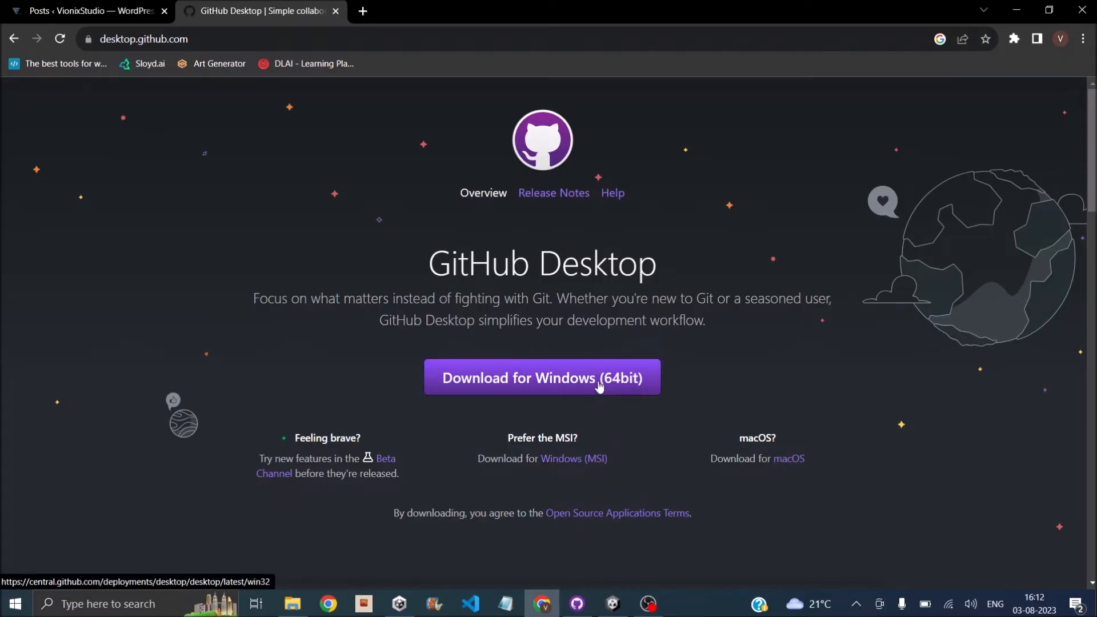
mouse_move(681, 226)
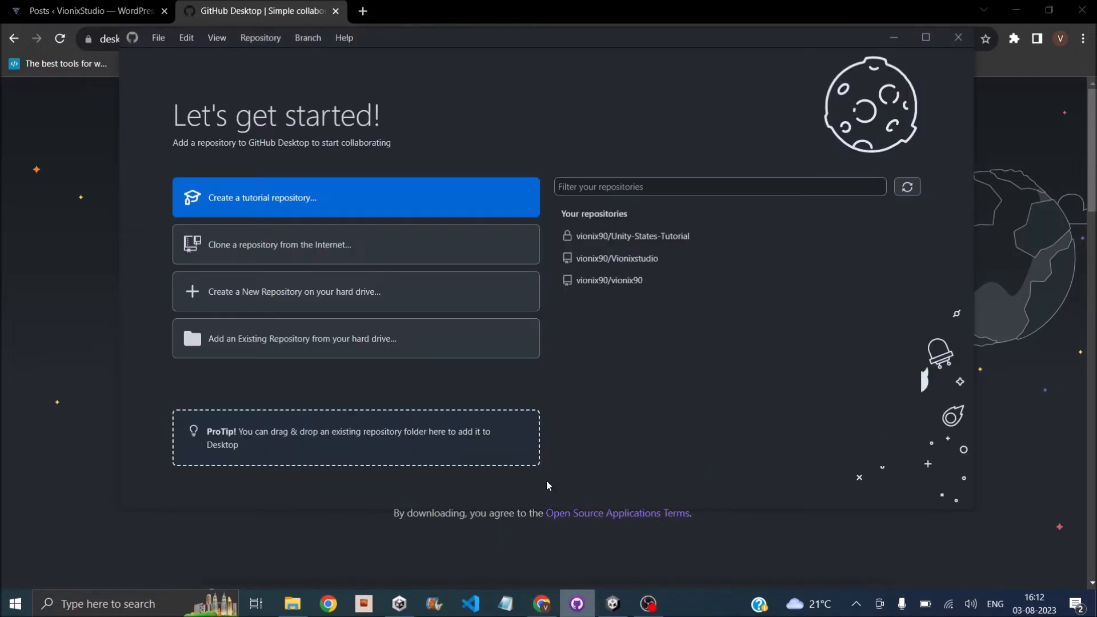
mouse_move(479, 274)
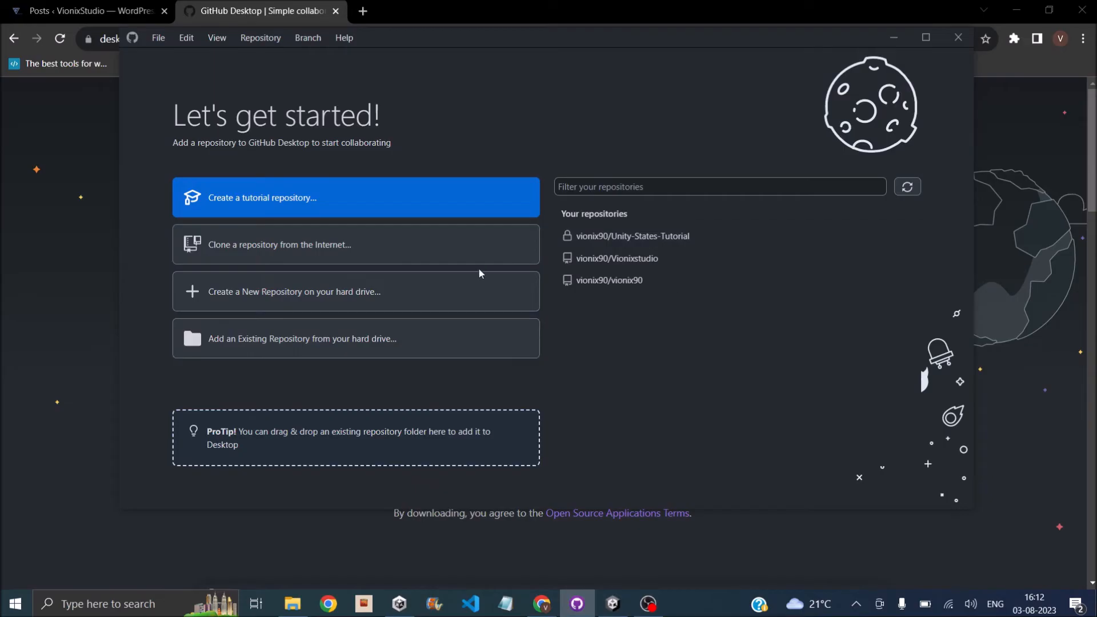
mouse_move(256, 89)
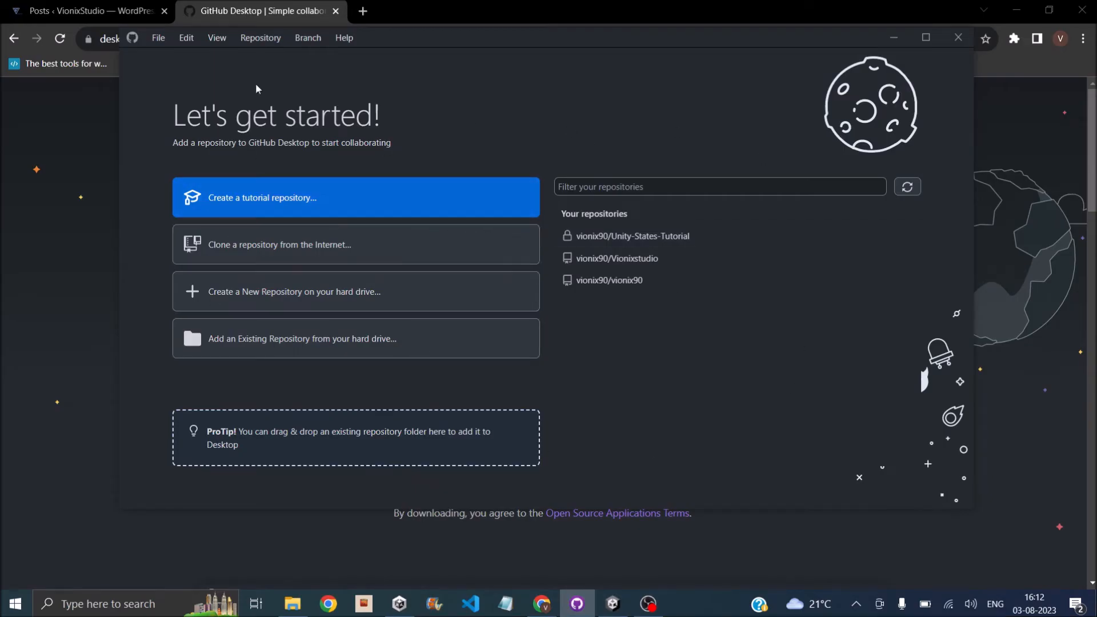
mouse_move(452, 136)
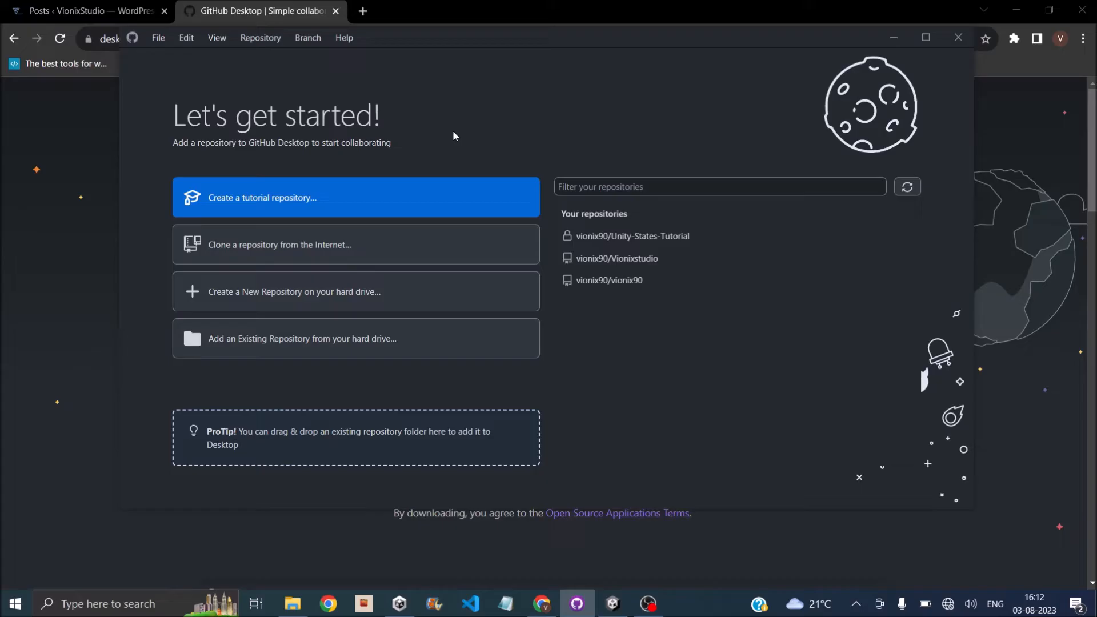
mouse_move(301, 301)
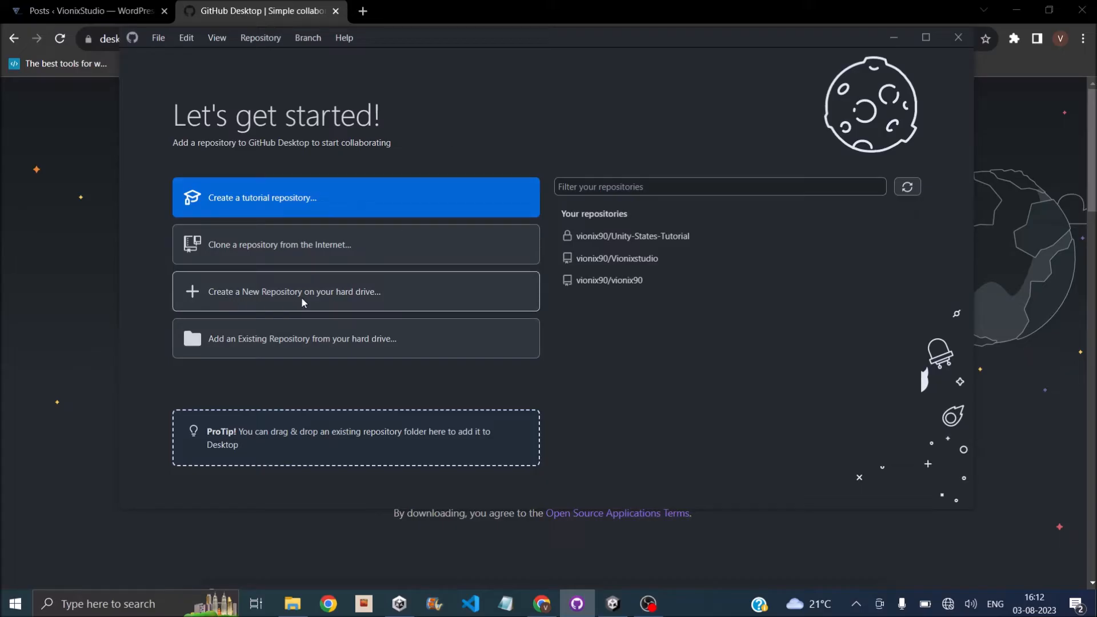
Create repository 'Uity tutorial' in Unity States Tutorial with a Unity git ignore and README
click(293, 292)
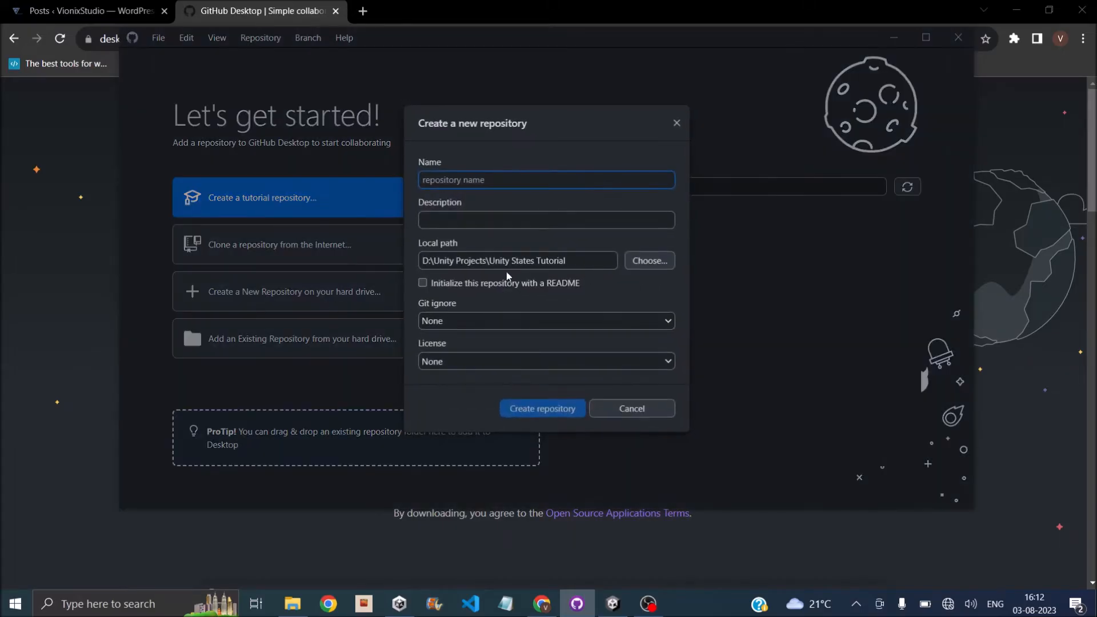
text(u)
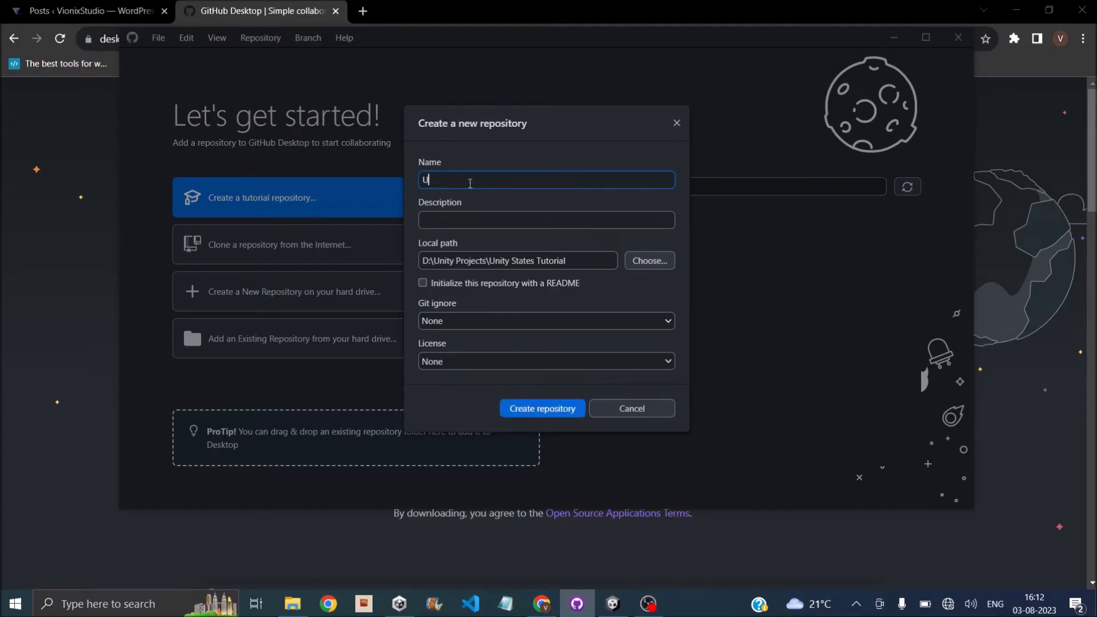
text(Uity tu)
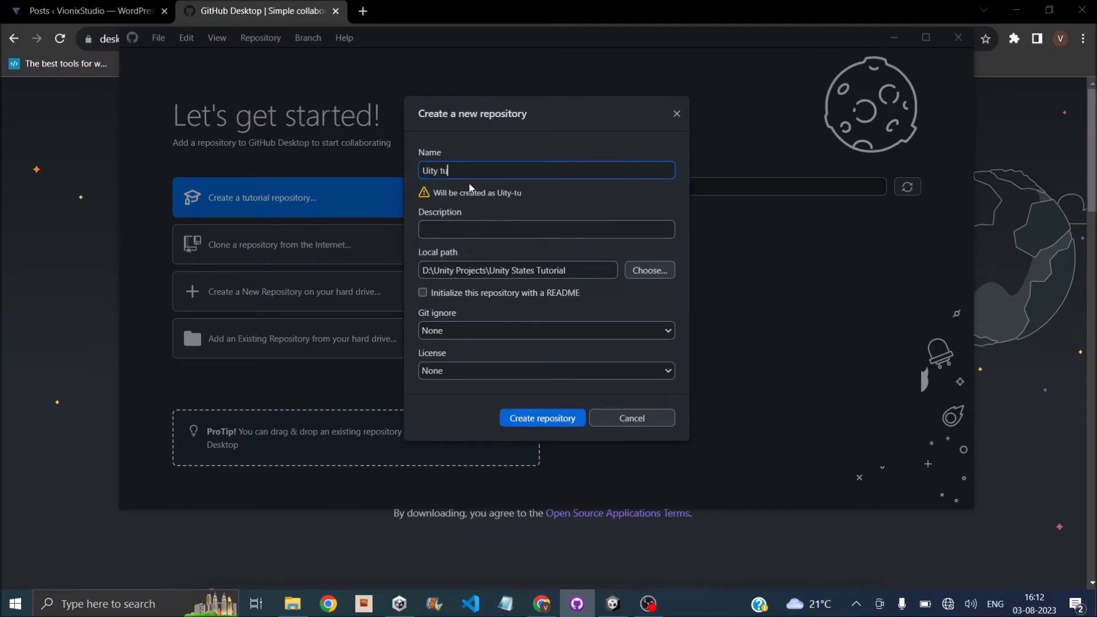
text(torial)
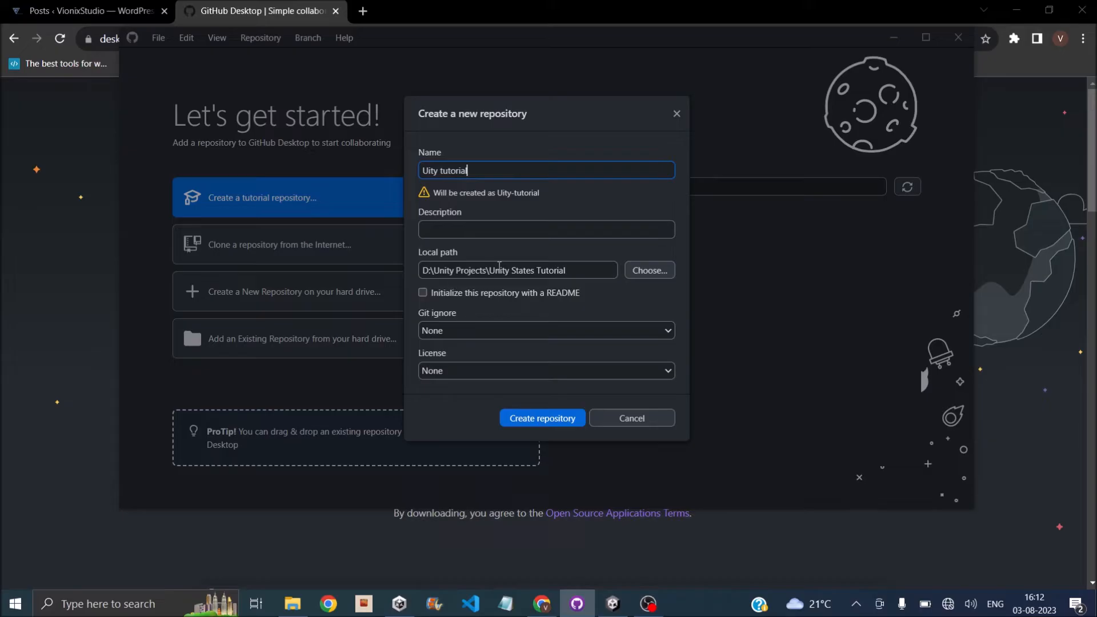
click(517, 270)
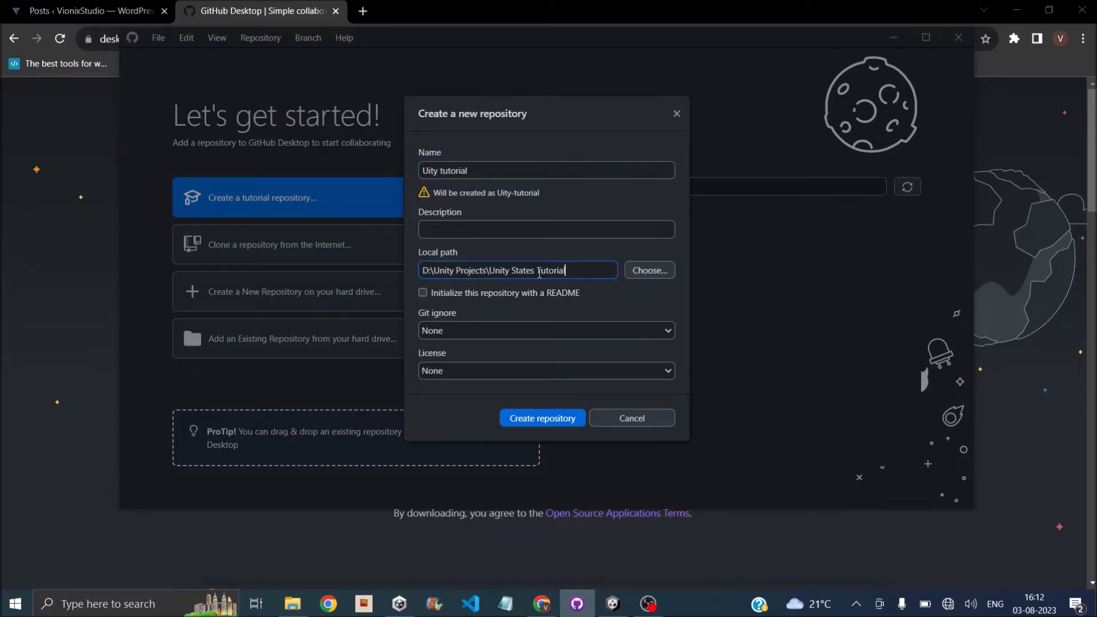
click(544, 330)
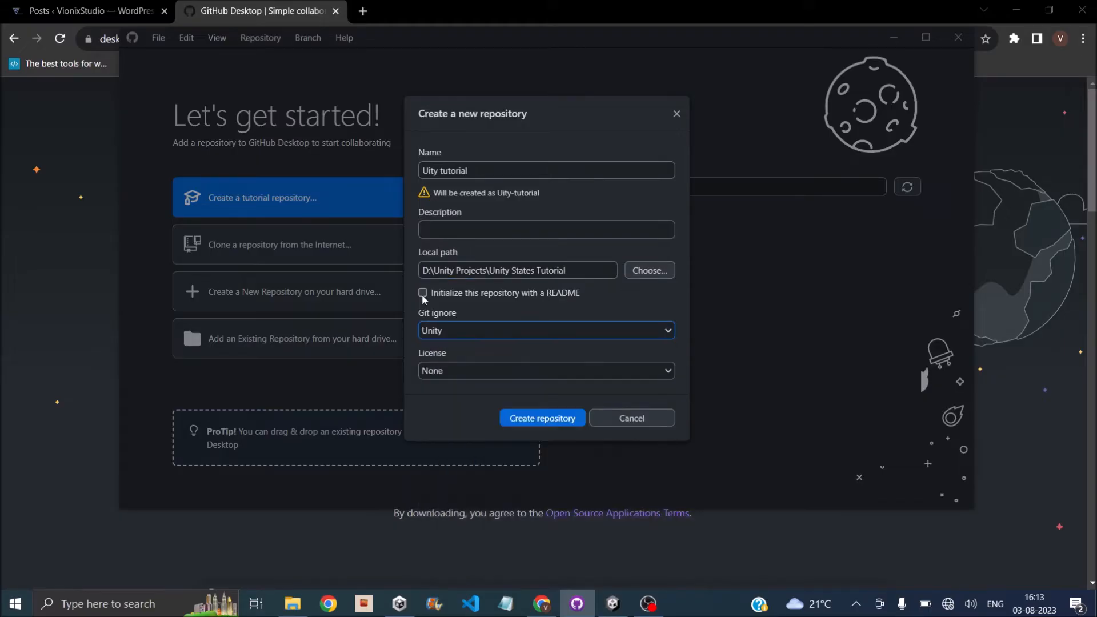
click(423, 292)
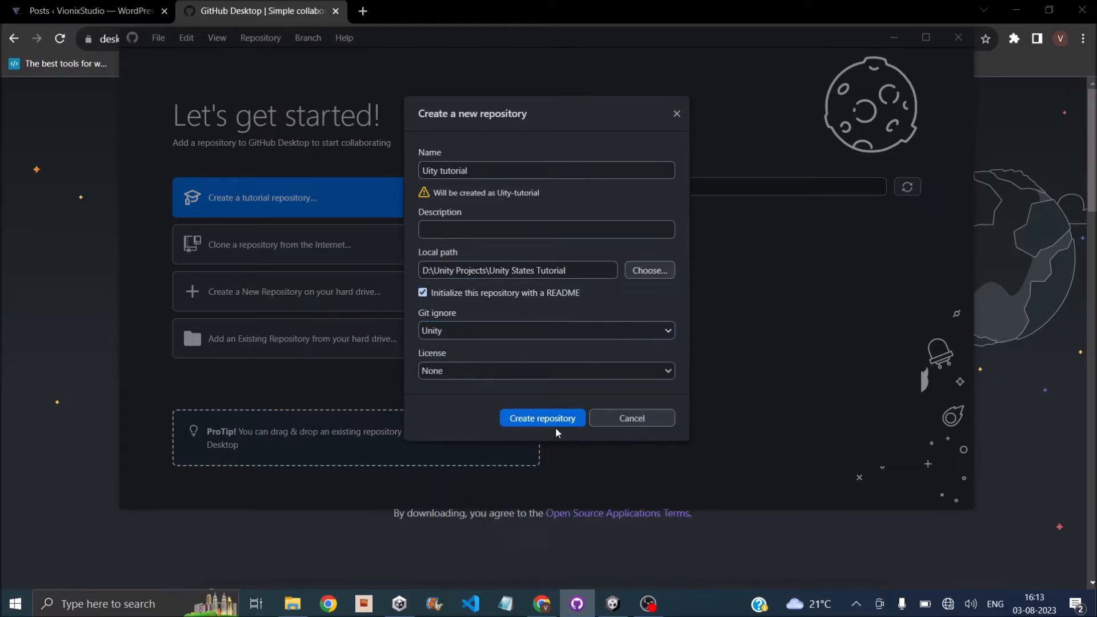
click(541, 418)
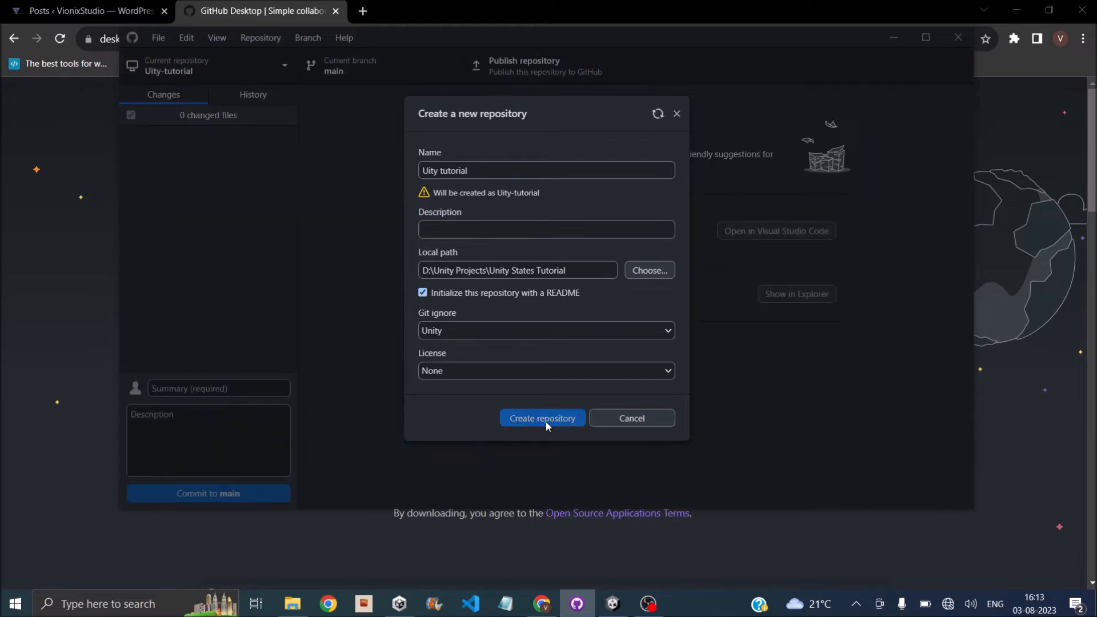
Finish creating the Uity-tutorial repository with its initial commit
click(542, 417)
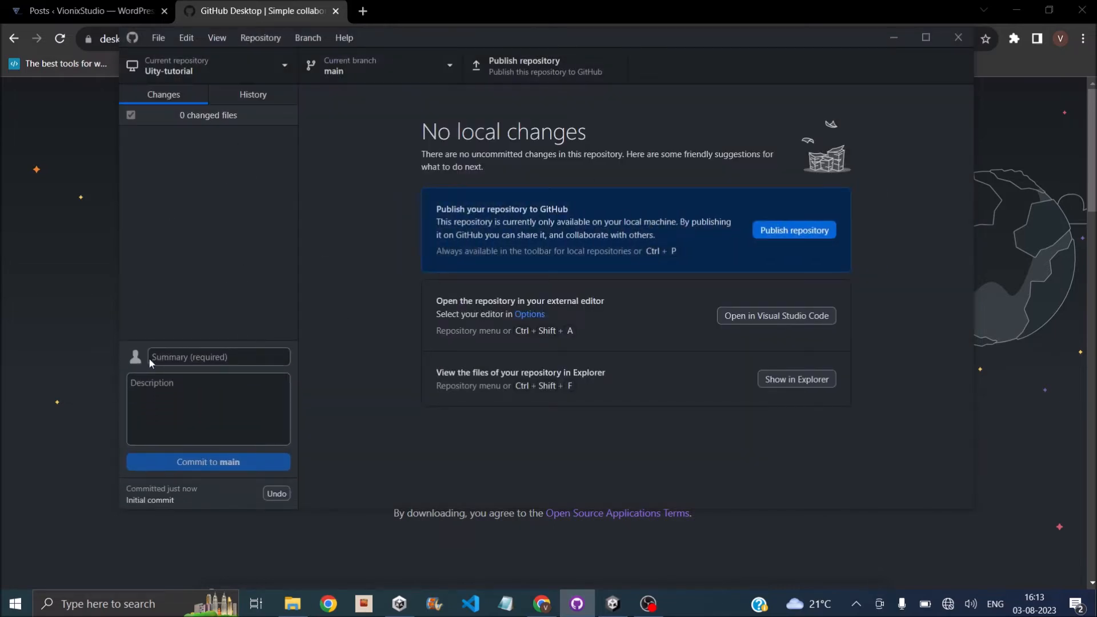
mouse_move(302, 249)
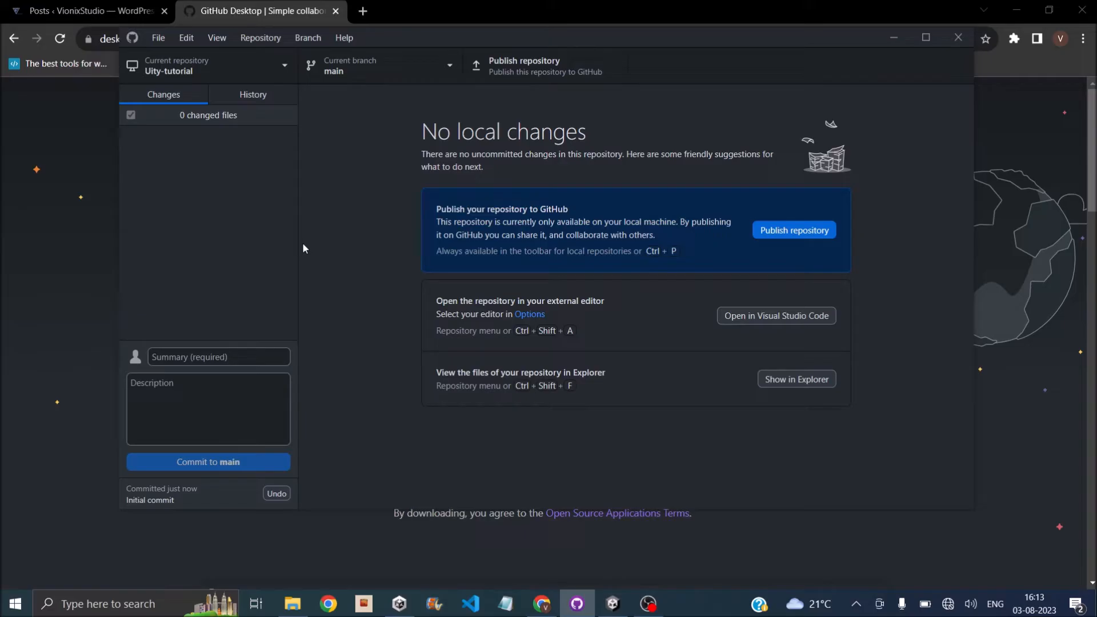
mouse_move(245, 140)
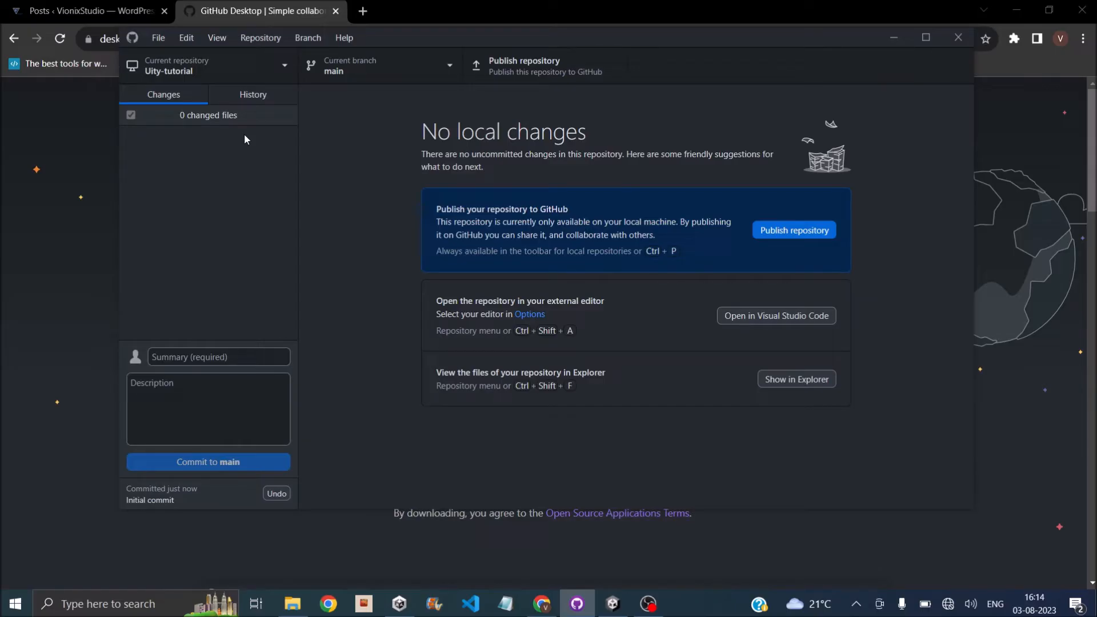
mouse_move(170, 71)
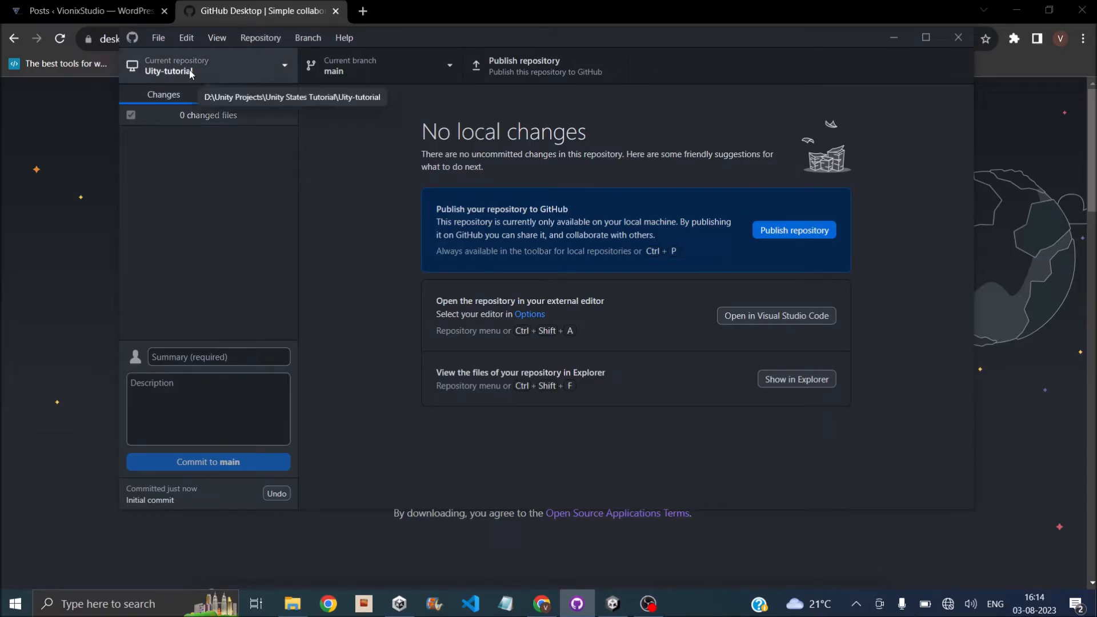
mouse_move(153, 82)
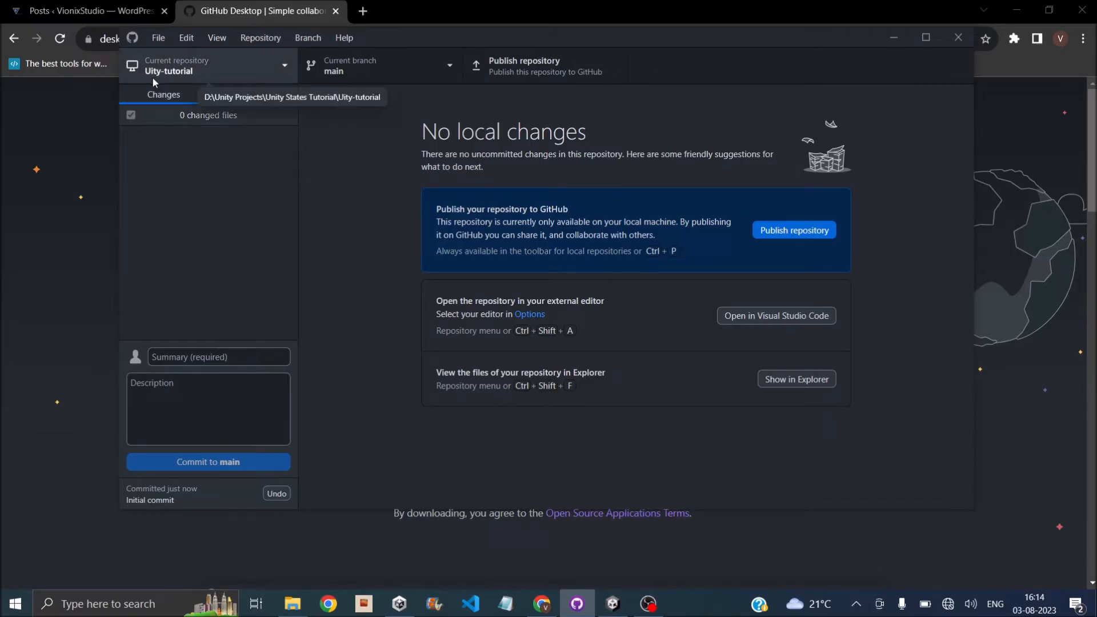
mouse_move(183, 88)
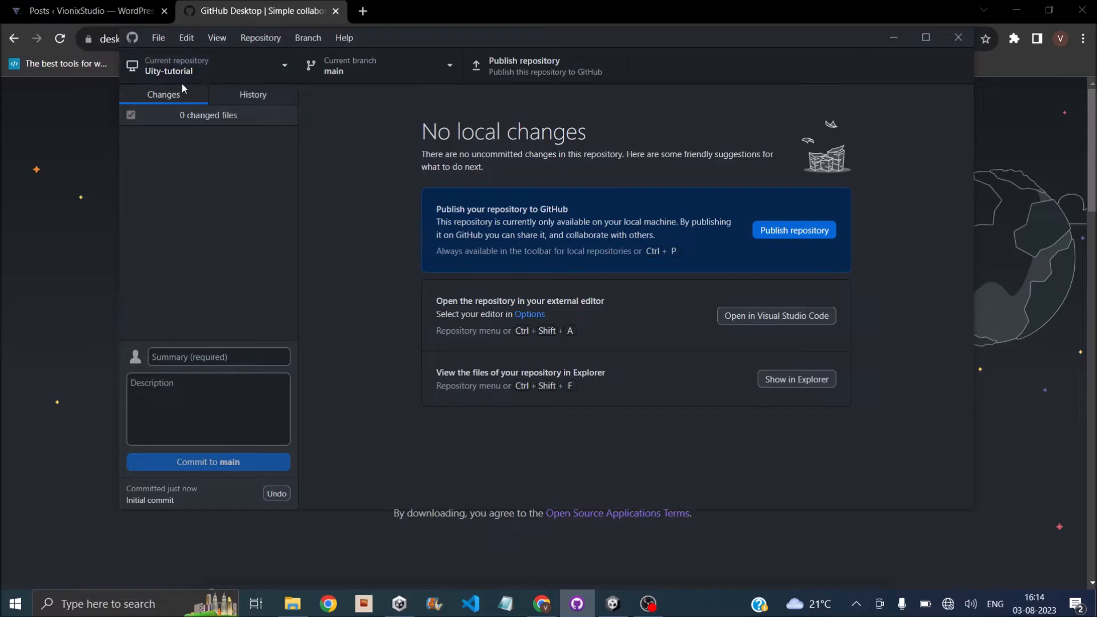
mouse_move(168, 70)
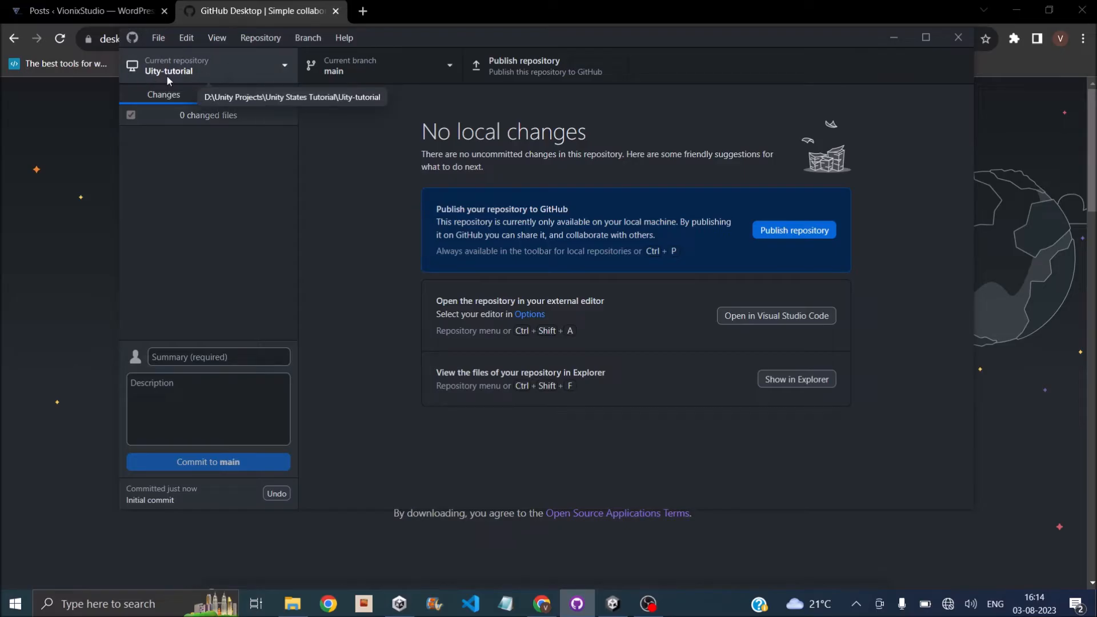
mouse_move(207, 79)
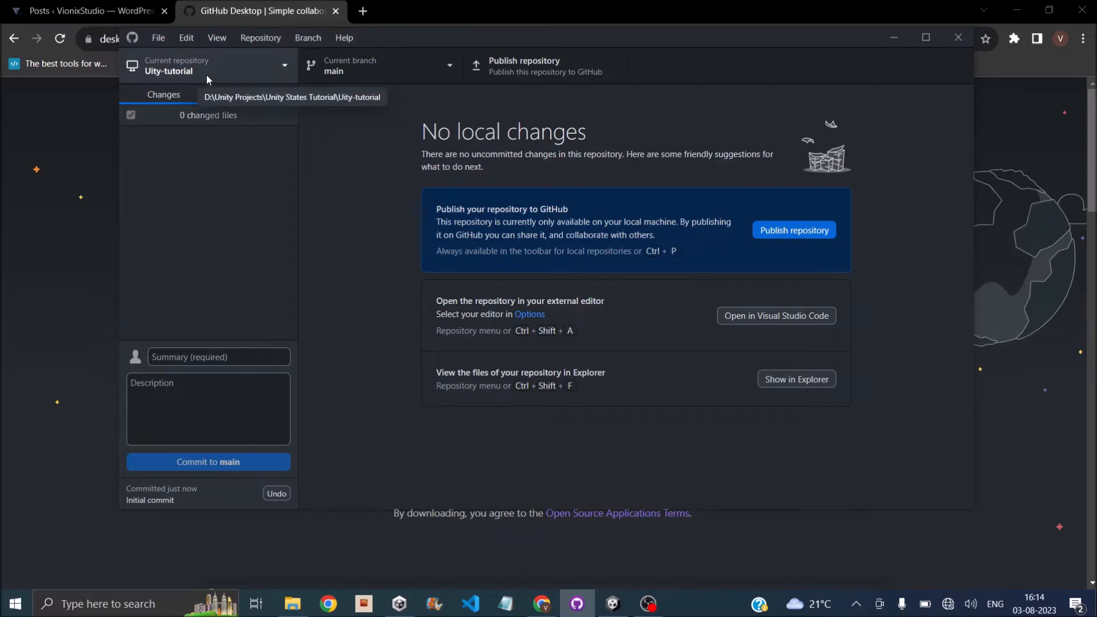
mouse_move(292, 603)
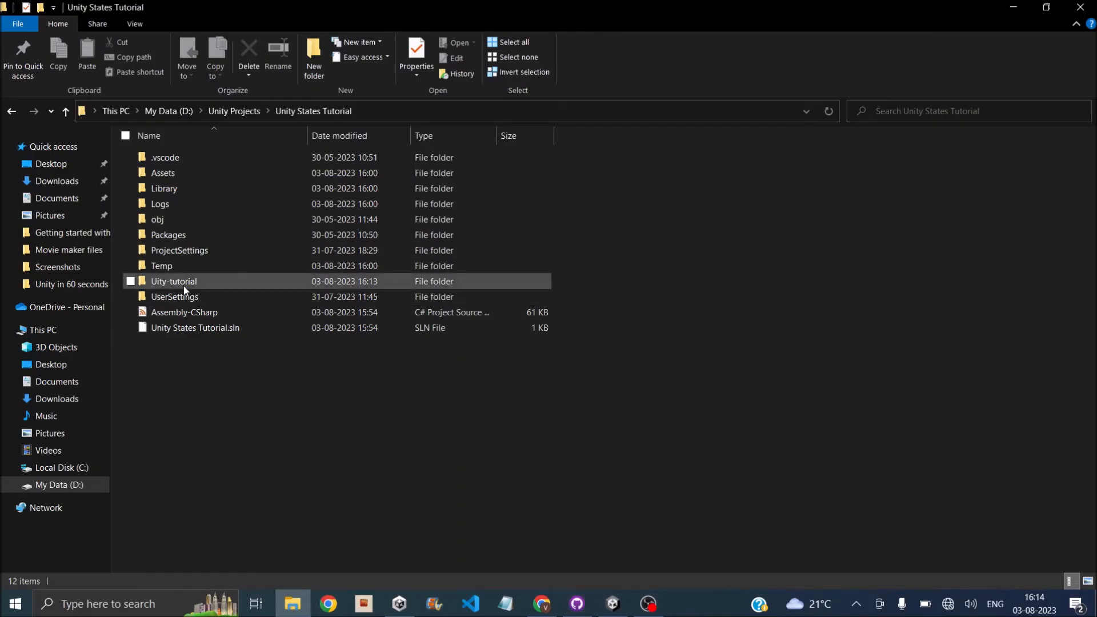
Move .git, .gitignore, .gitattributes and README from Uity-tutorial into Unity States Tutorial
double_click(174, 280)
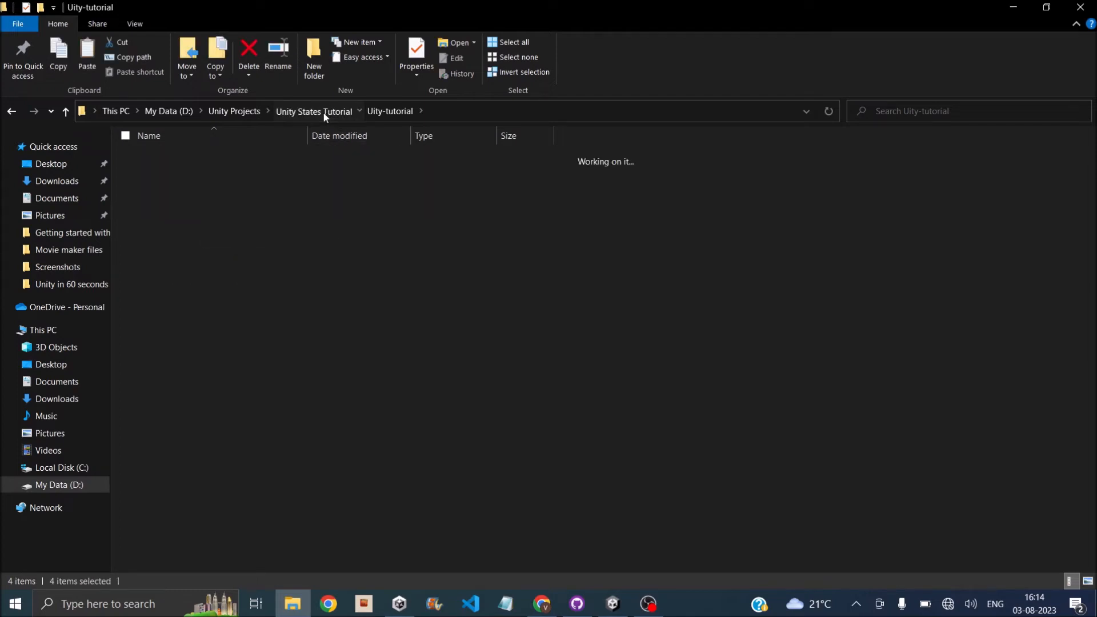
click(314, 110)
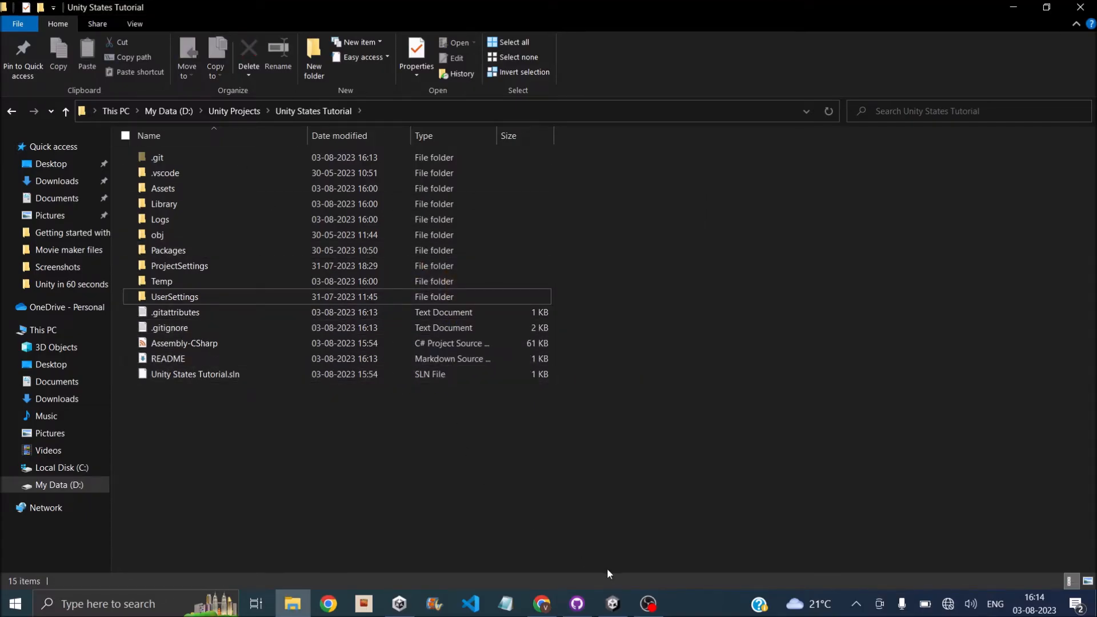
click(576, 603)
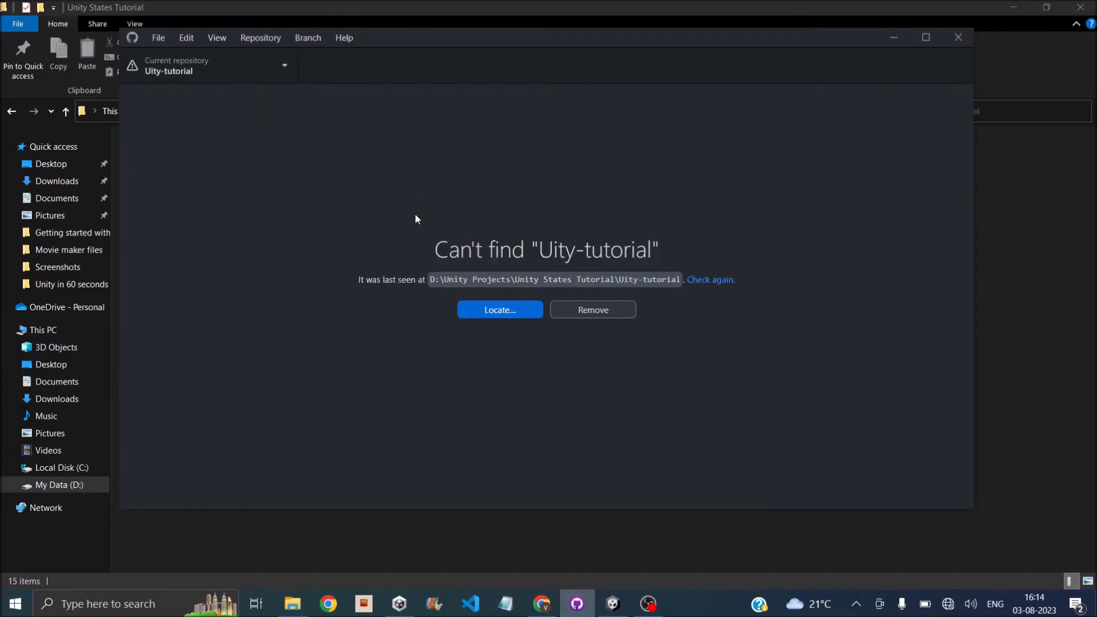
mouse_move(499, 310)
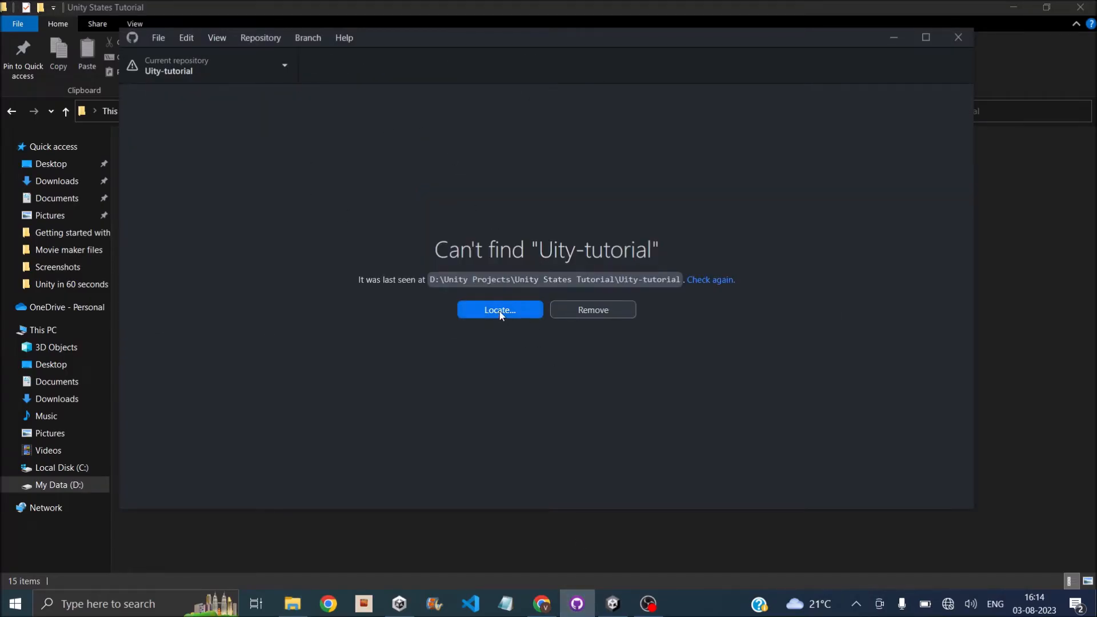
Start locating the missing repository in the Unity States Tutorial folder
click(498, 309)
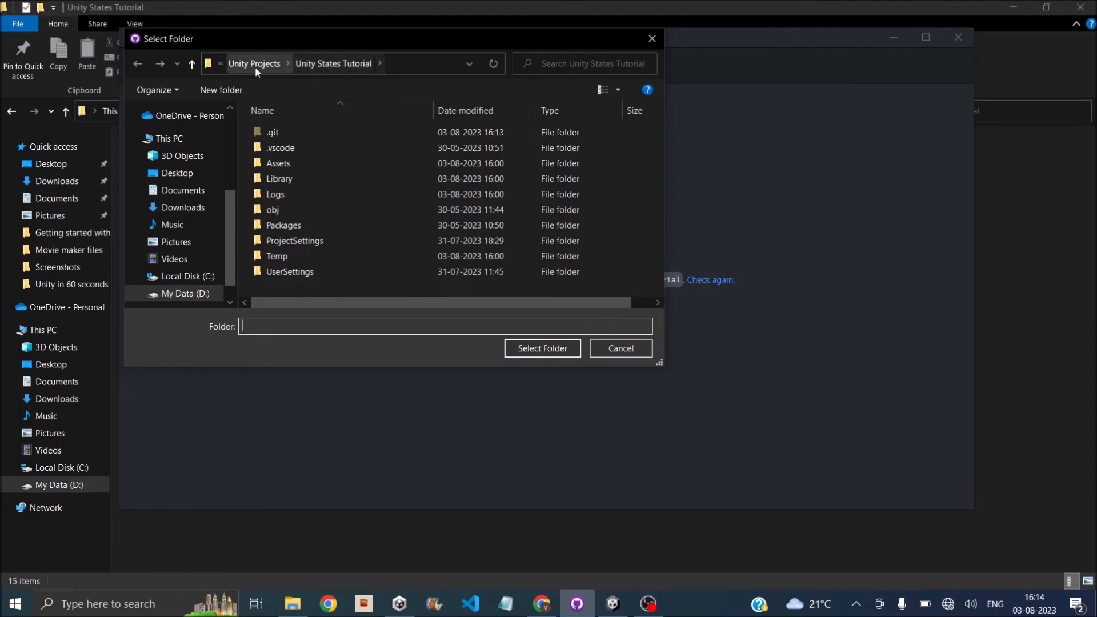
mouse_move(520, 379)
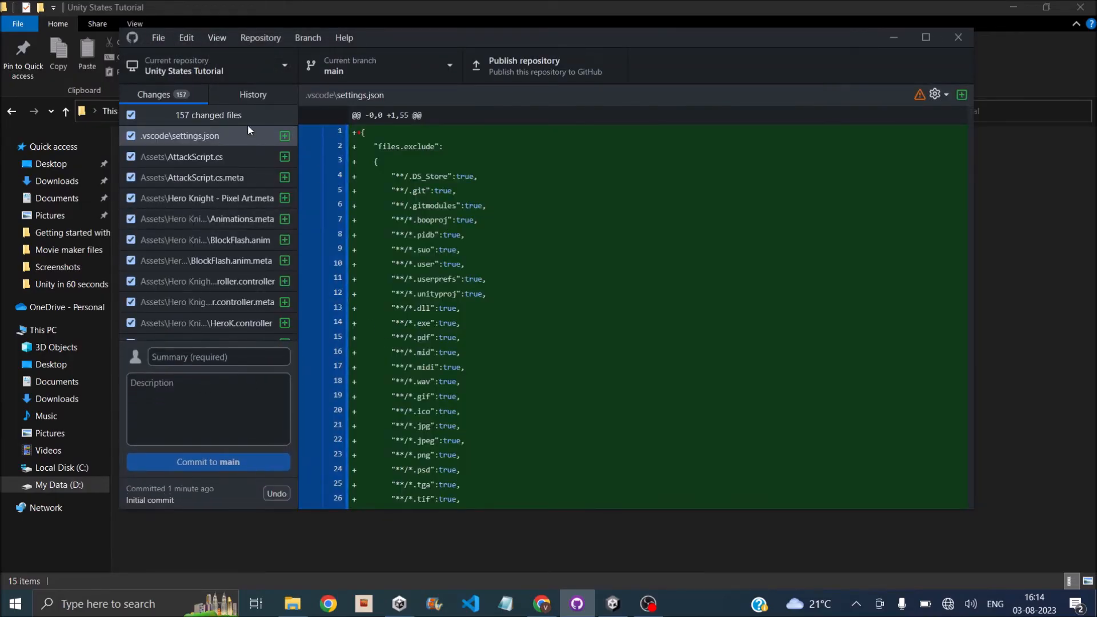
Review the 157 changed project files and commit them to main as 'First commit'
scroll(down, 3)
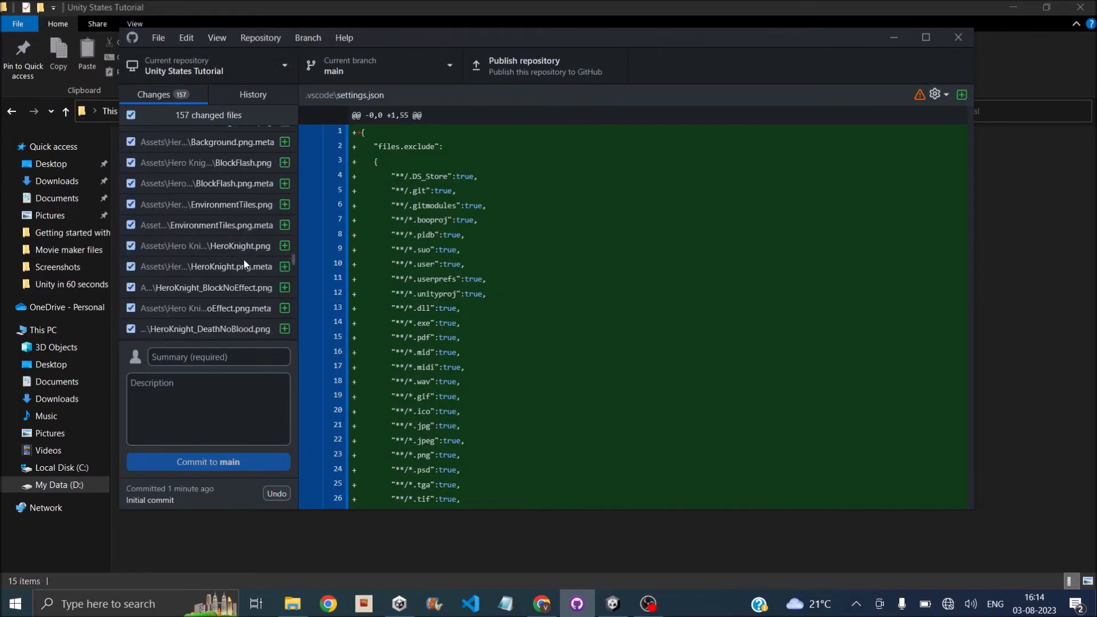
scroll(up, 3)
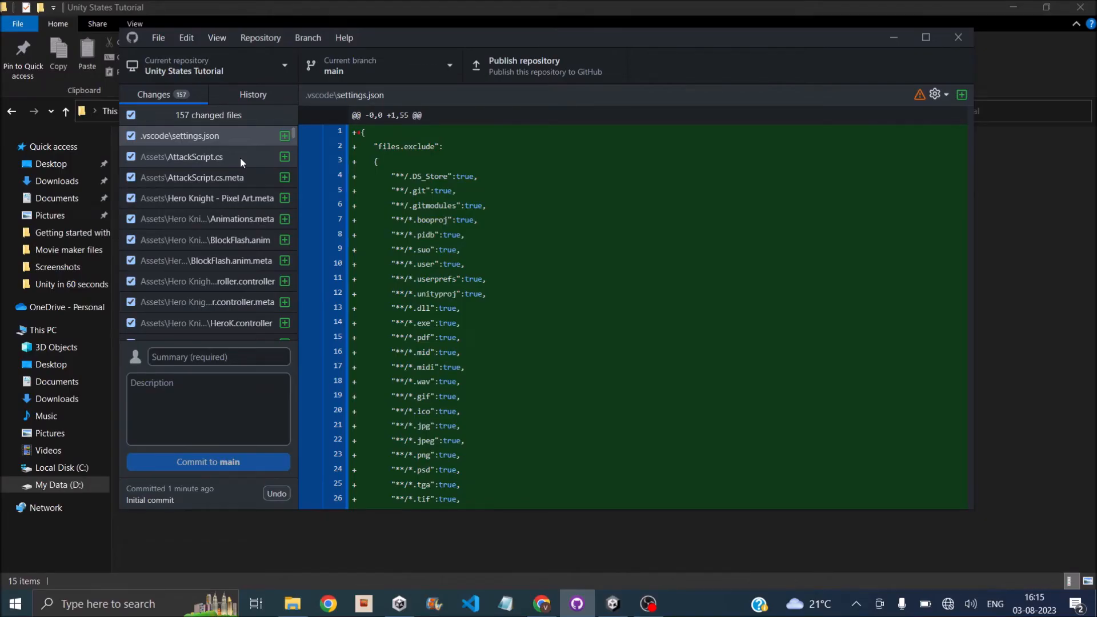
mouse_move(236, 132)
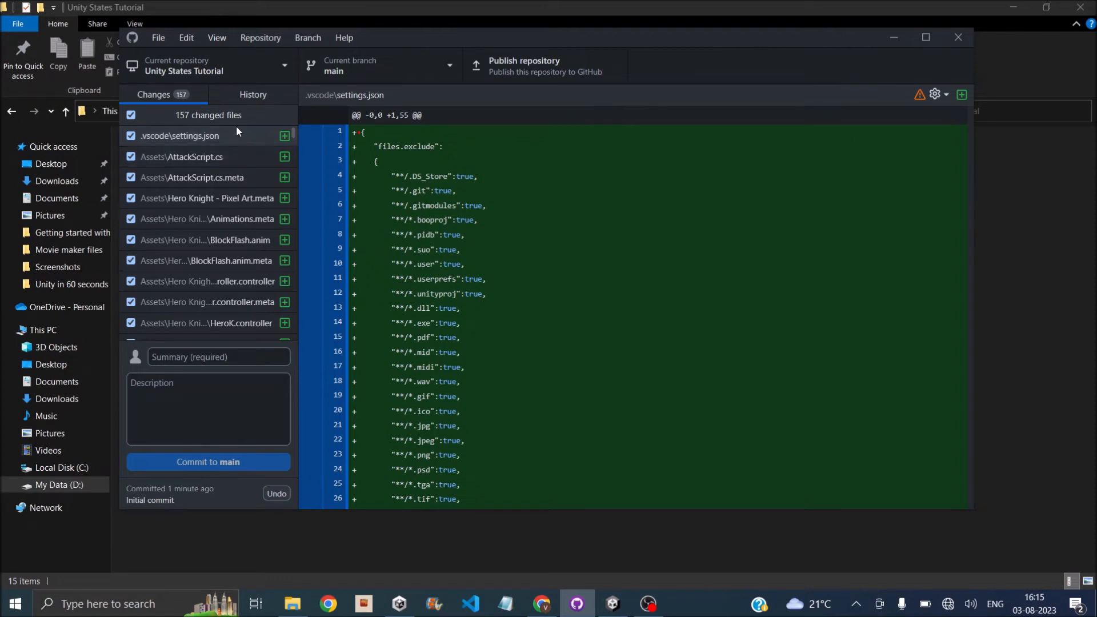
scroll(down, 3)
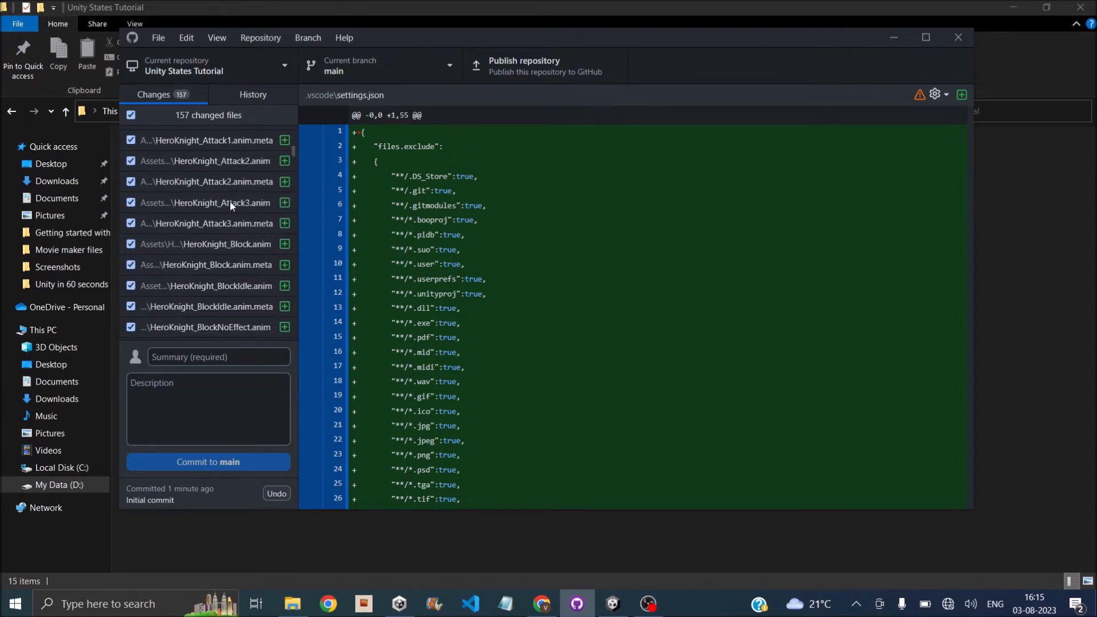
scroll(down, 3)
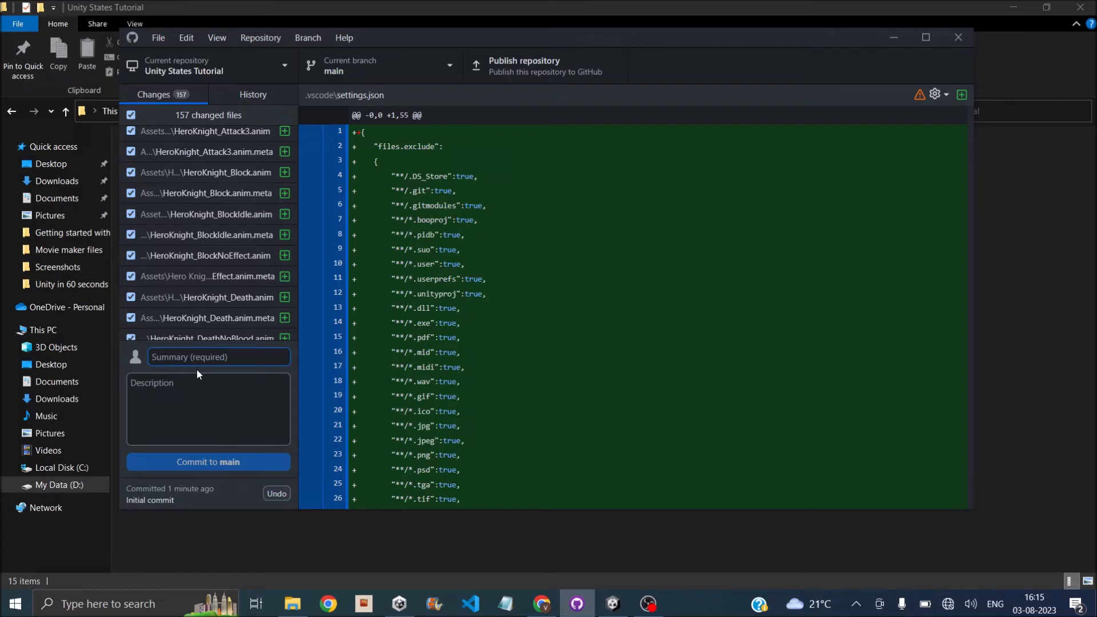
text(First commit)
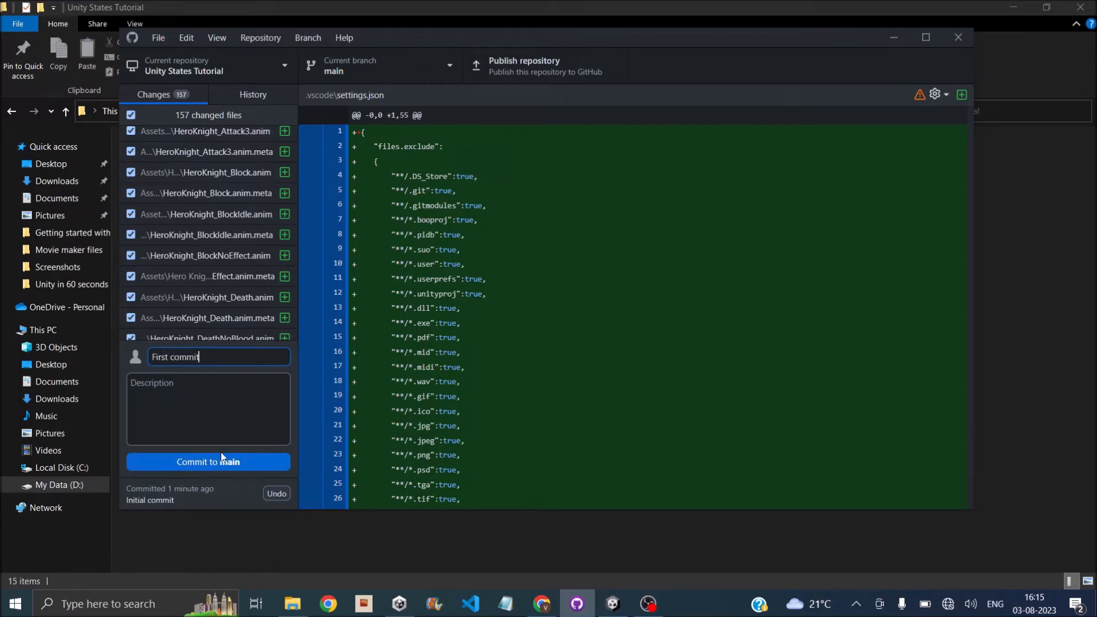
click(208, 462)
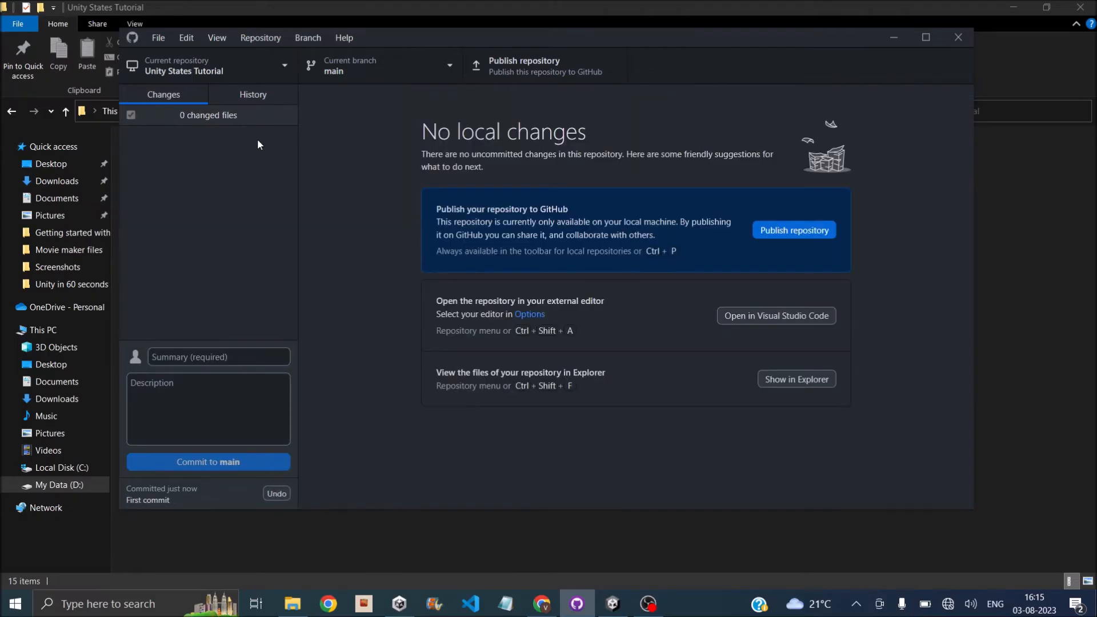
mouse_move(240, 190)
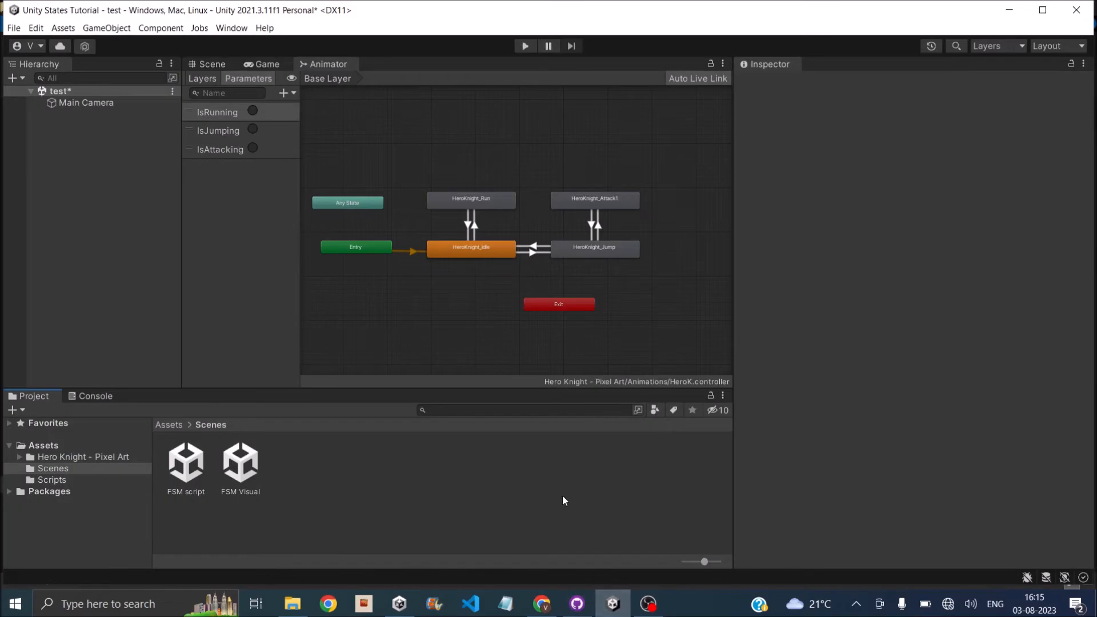
Create a new Basic 2D scene, discarding unsaved changes to the old scene
click(13, 28)
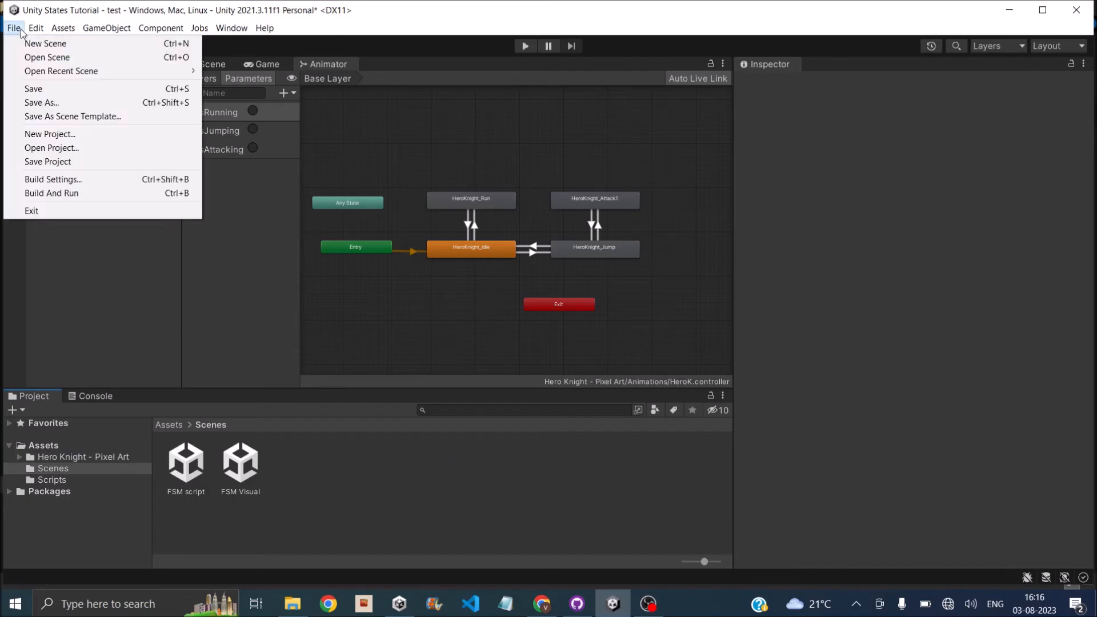
click(44, 43)
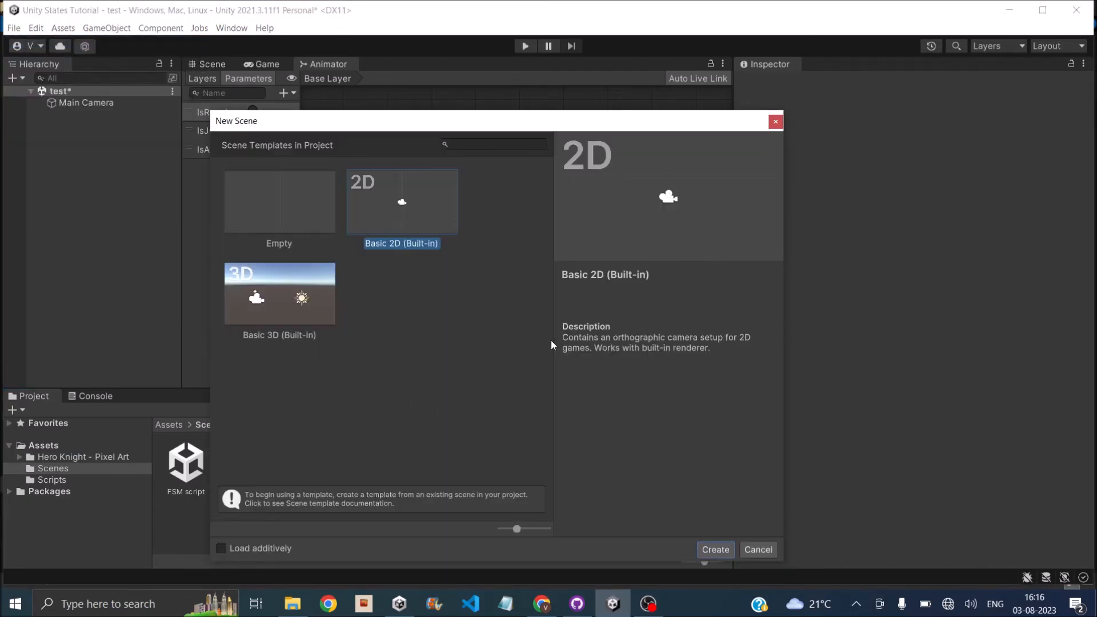
click(714, 549)
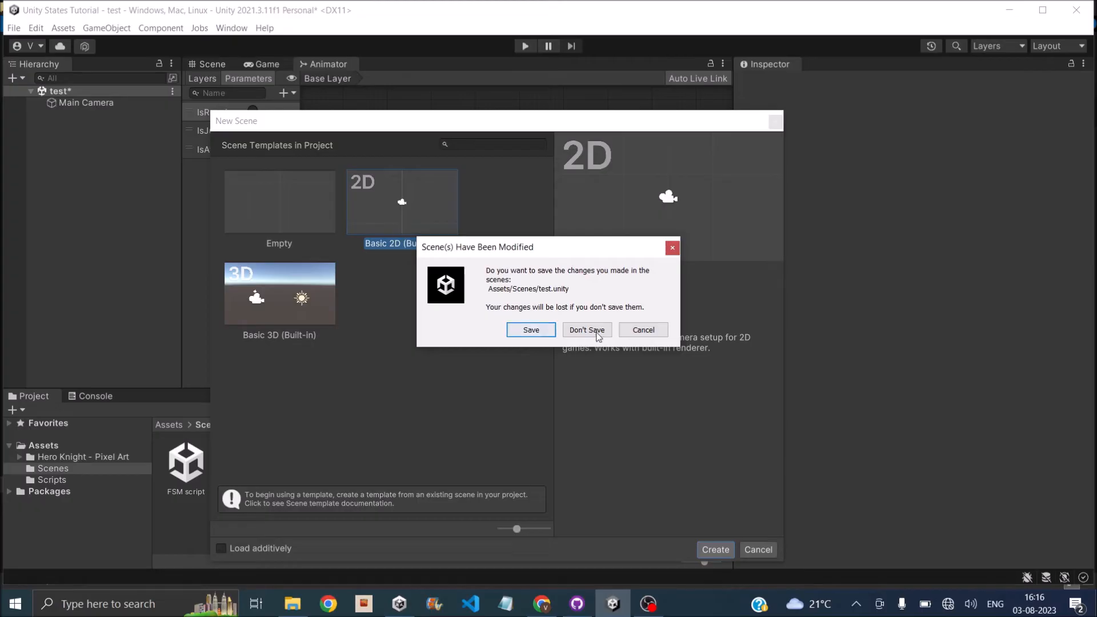
click(586, 330)
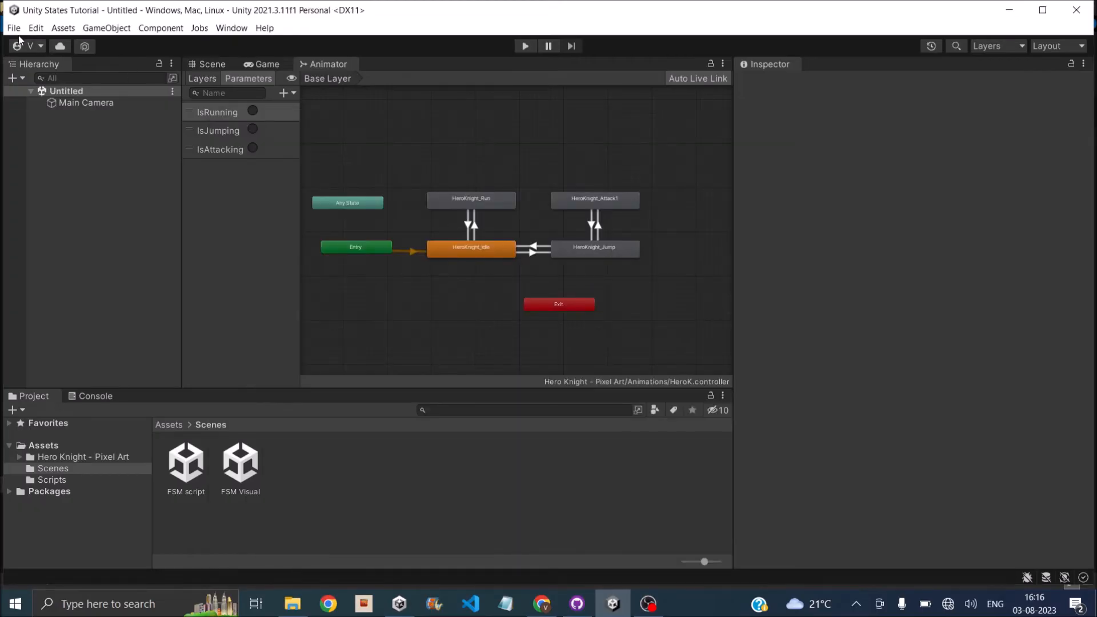
Save the new scene as 'Test' in the Scenes folder
click(12, 28)
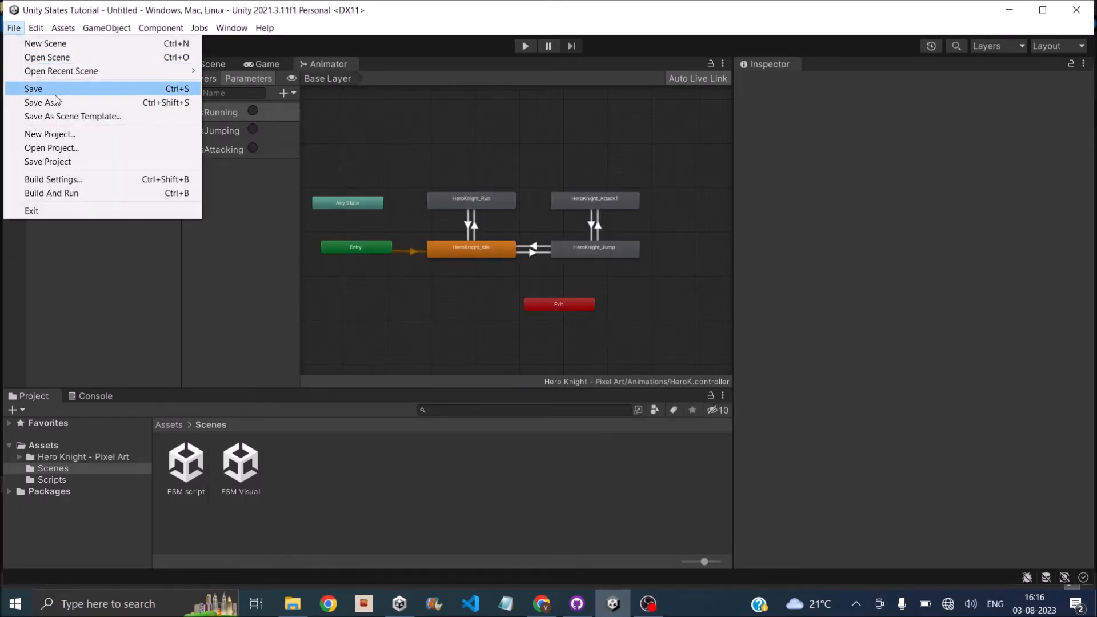
click(33, 88)
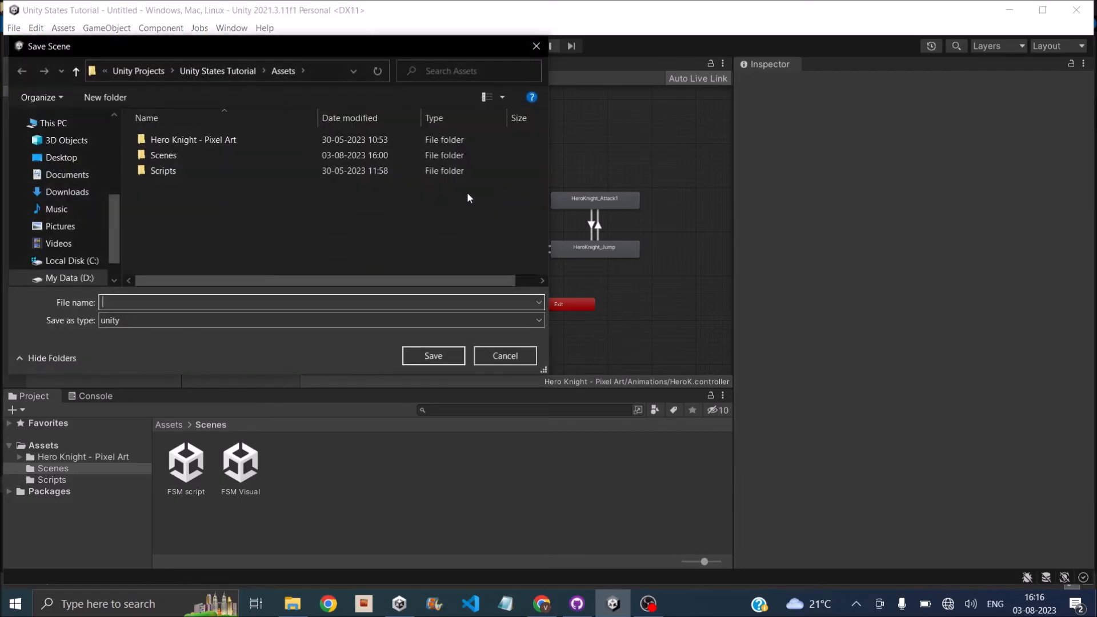
double_click(163, 155)
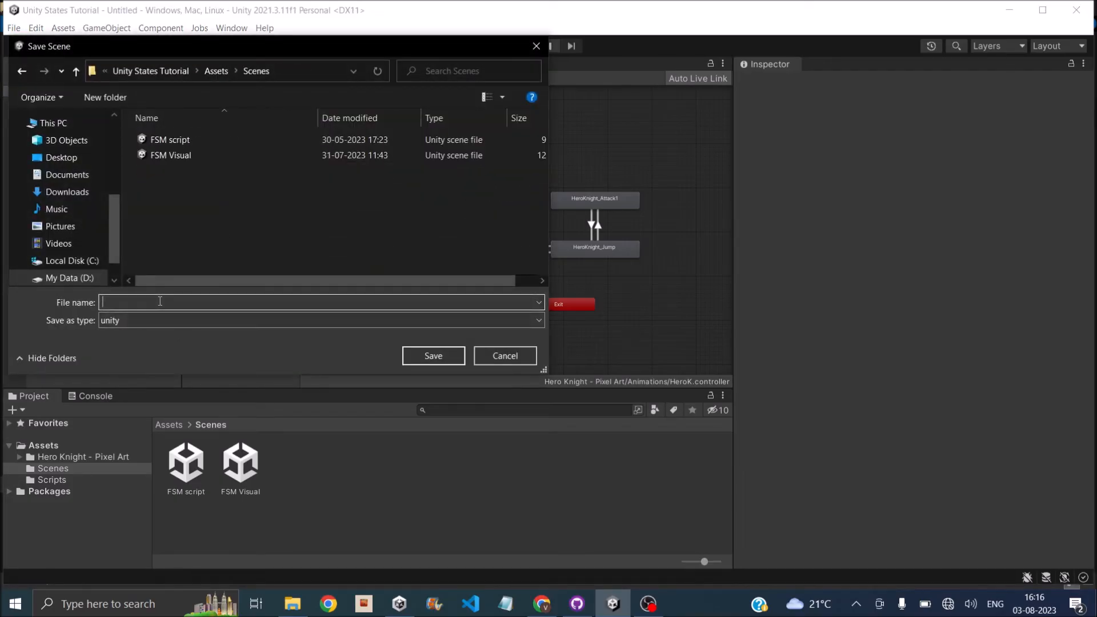
text(Test)
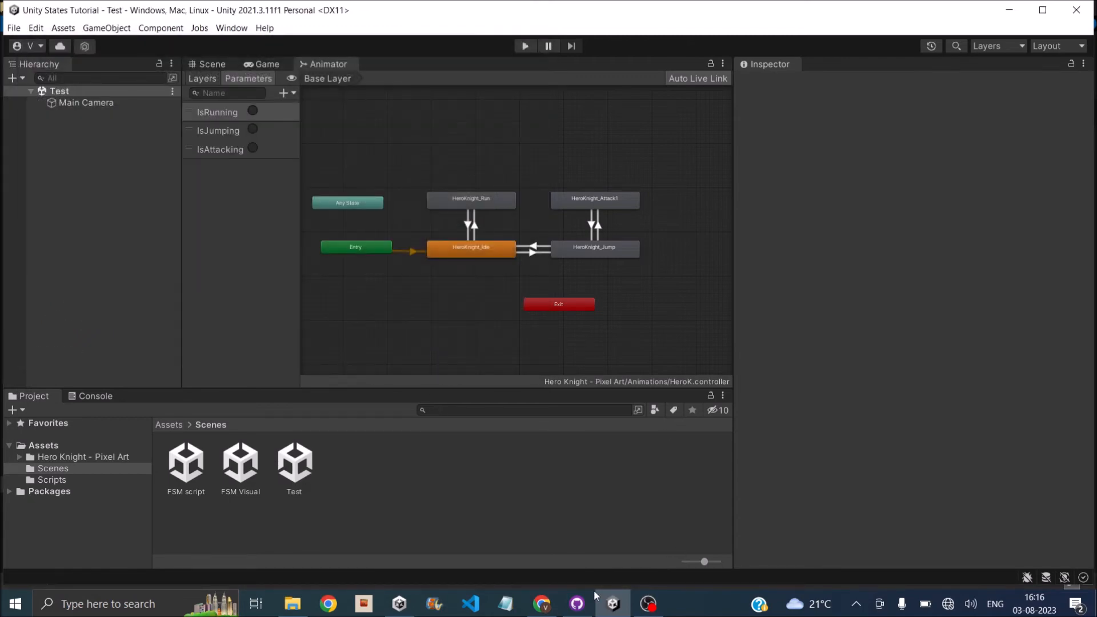
click(575, 603)
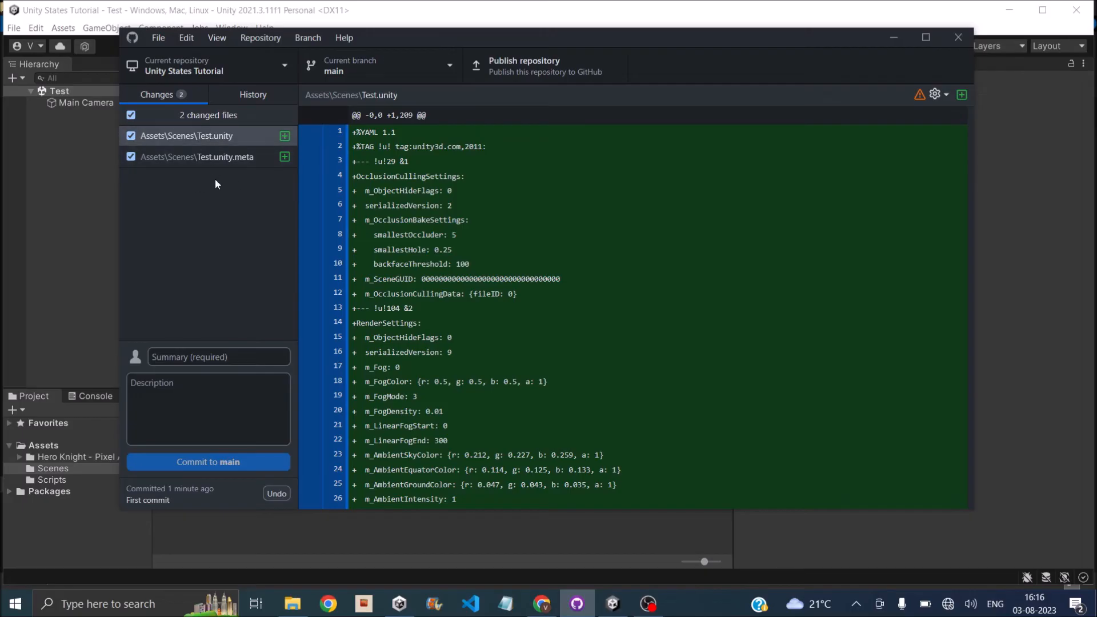
mouse_move(227, 168)
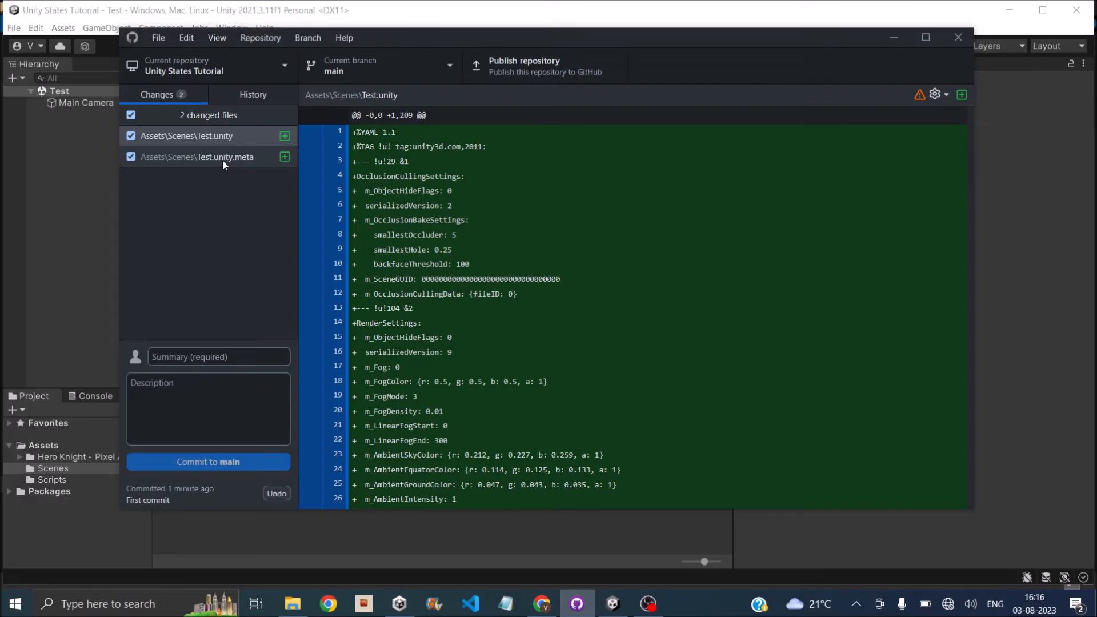
mouse_move(246, 330)
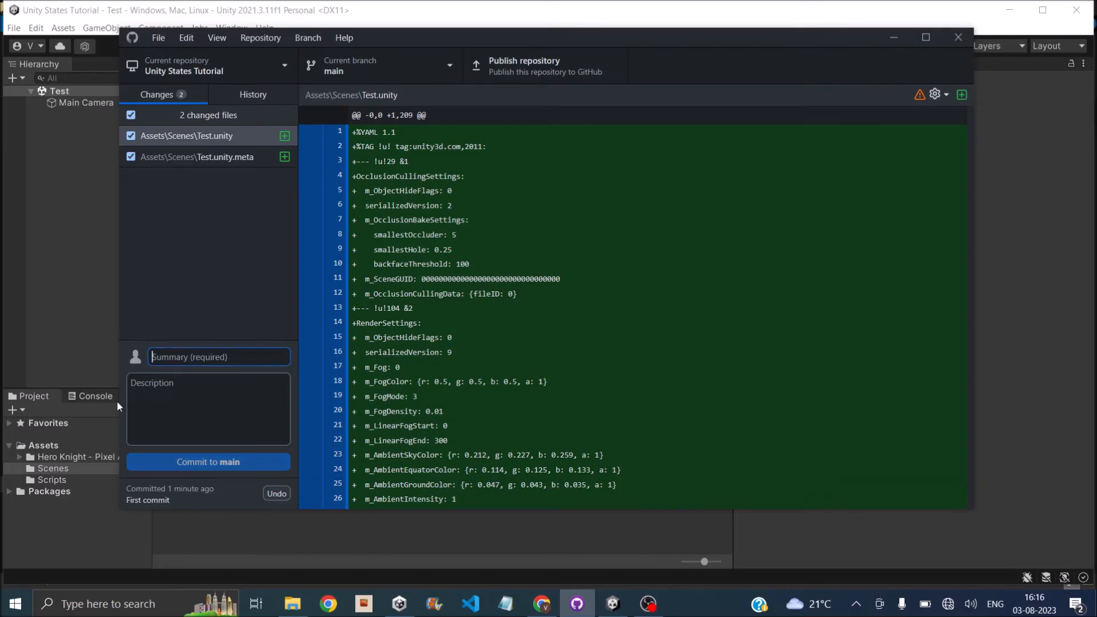
Commit Test.unity and its meta file as 'new scene created'
text(new scene created)
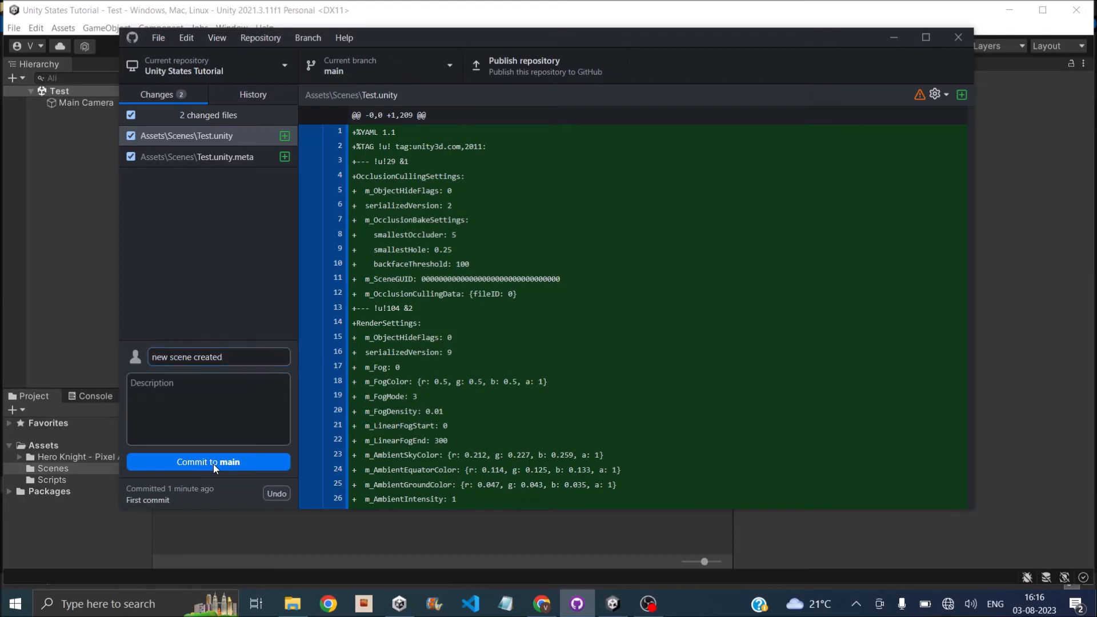
click(208, 462)
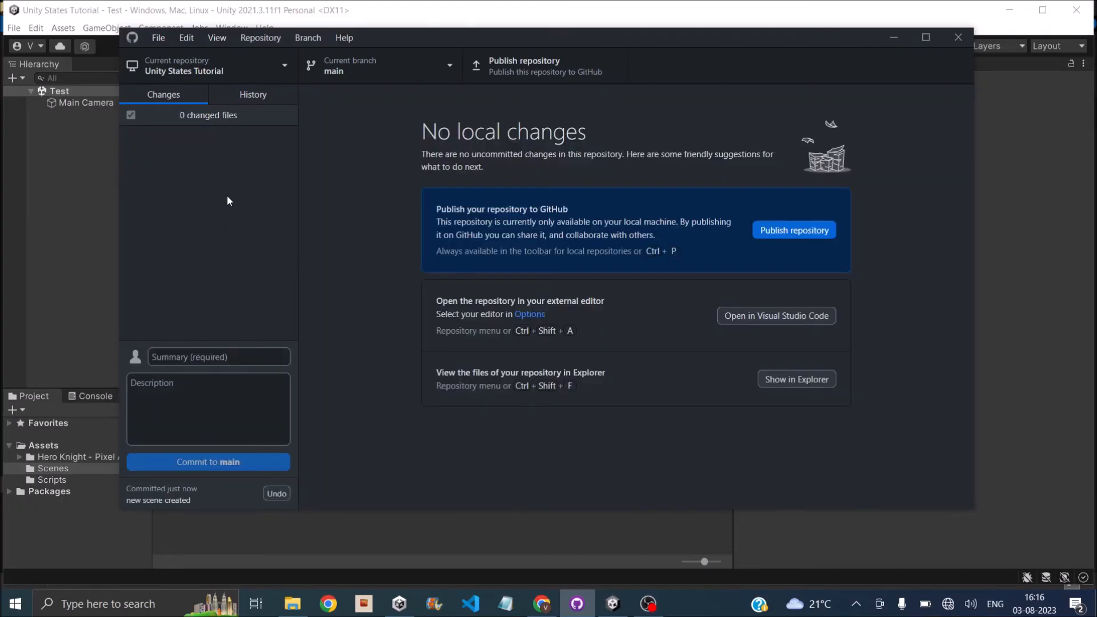
Inspect the commit history and revert the 'new scene created' commit
click(252, 94)
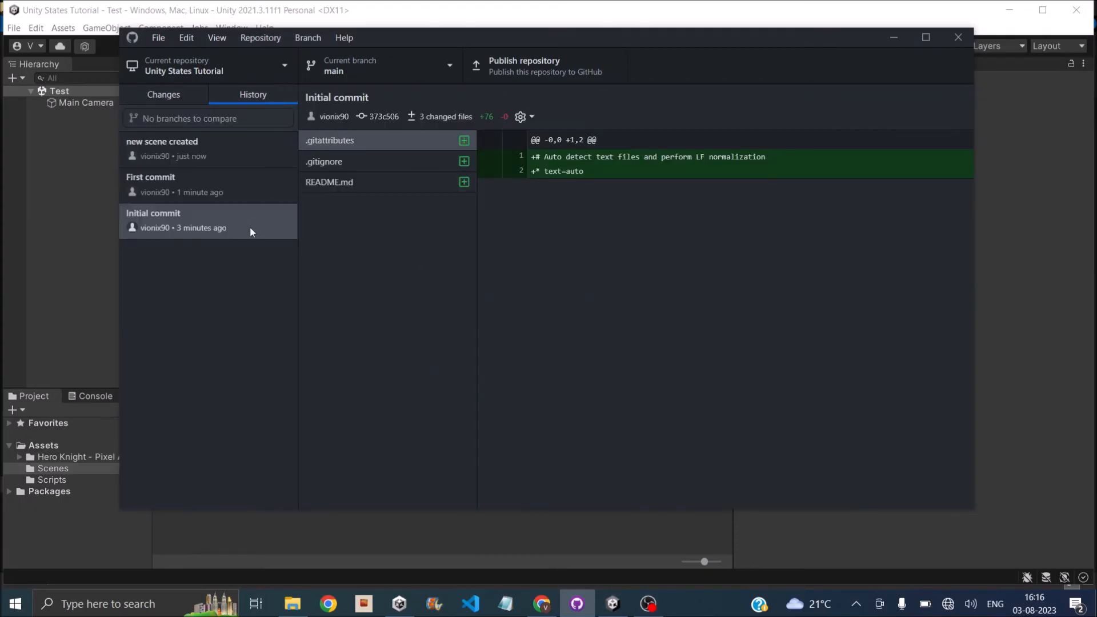
click(208, 220)
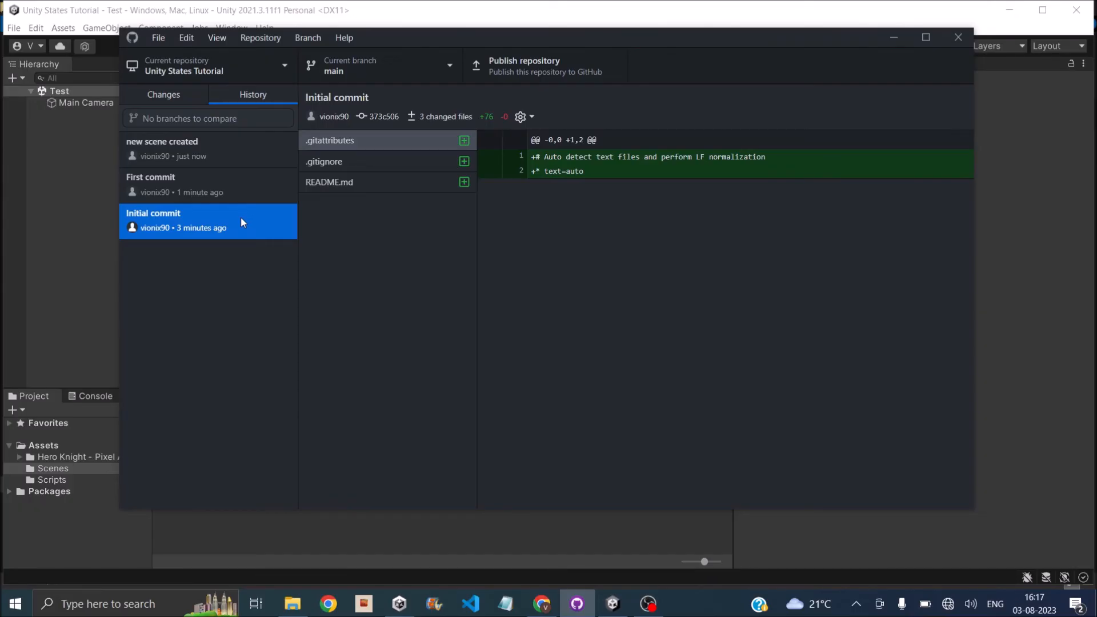
mouse_move(274, 222)
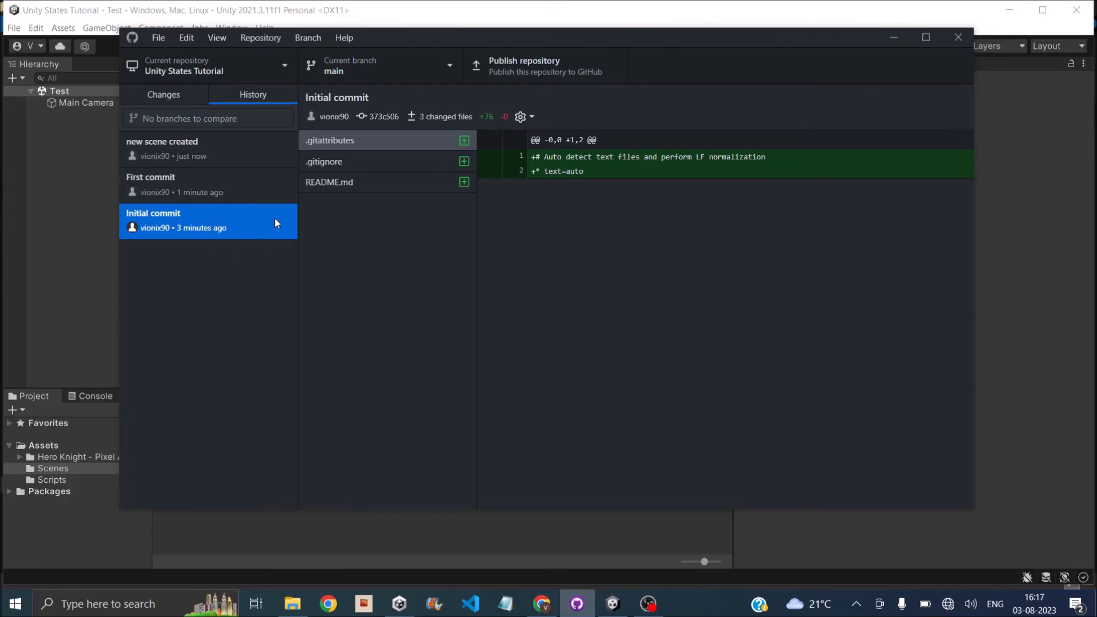
mouse_move(253, 189)
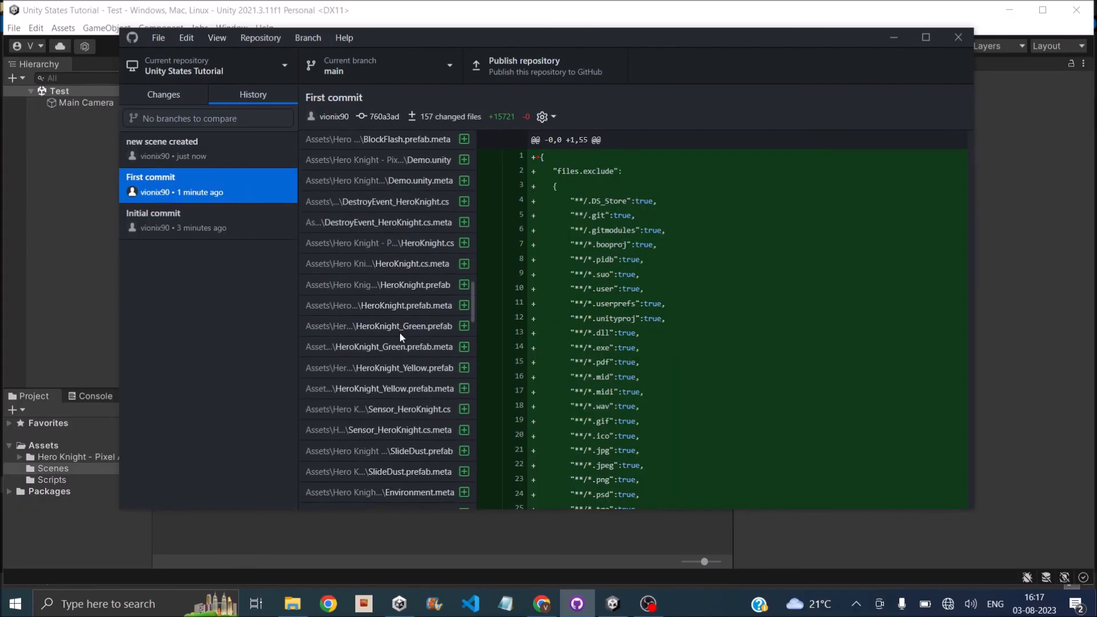
click(203, 149)
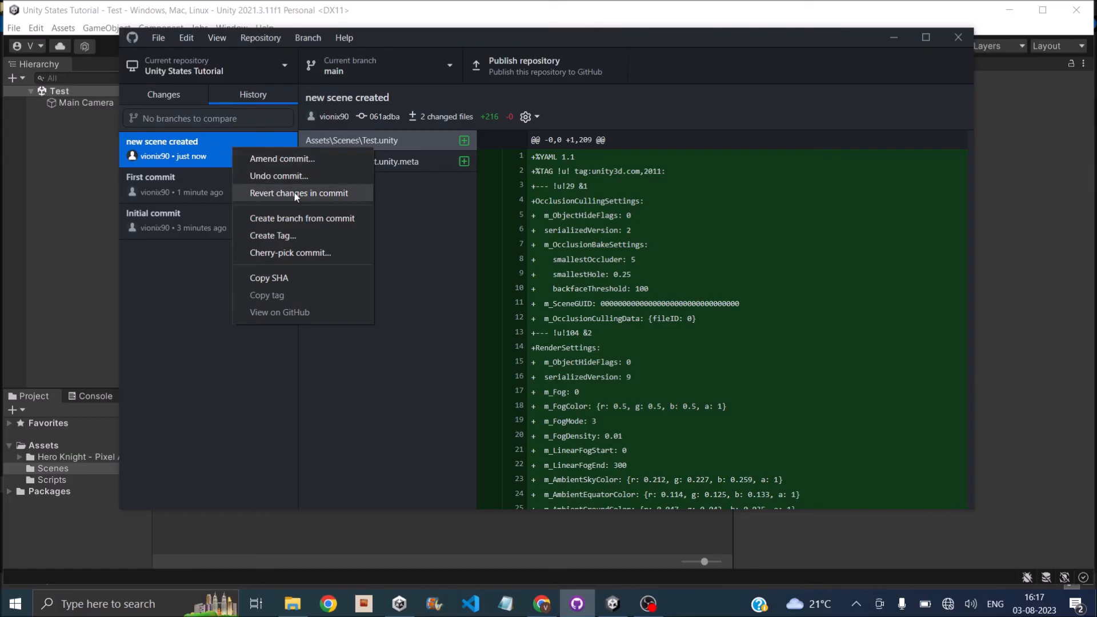
click(432, 252)
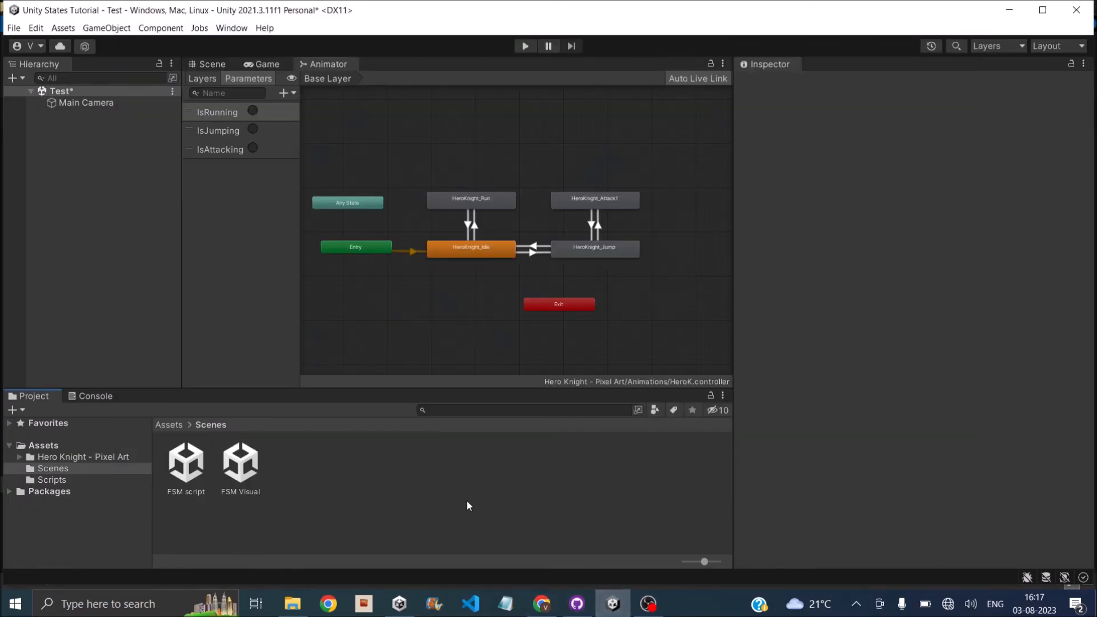
mouse_move(277, 482)
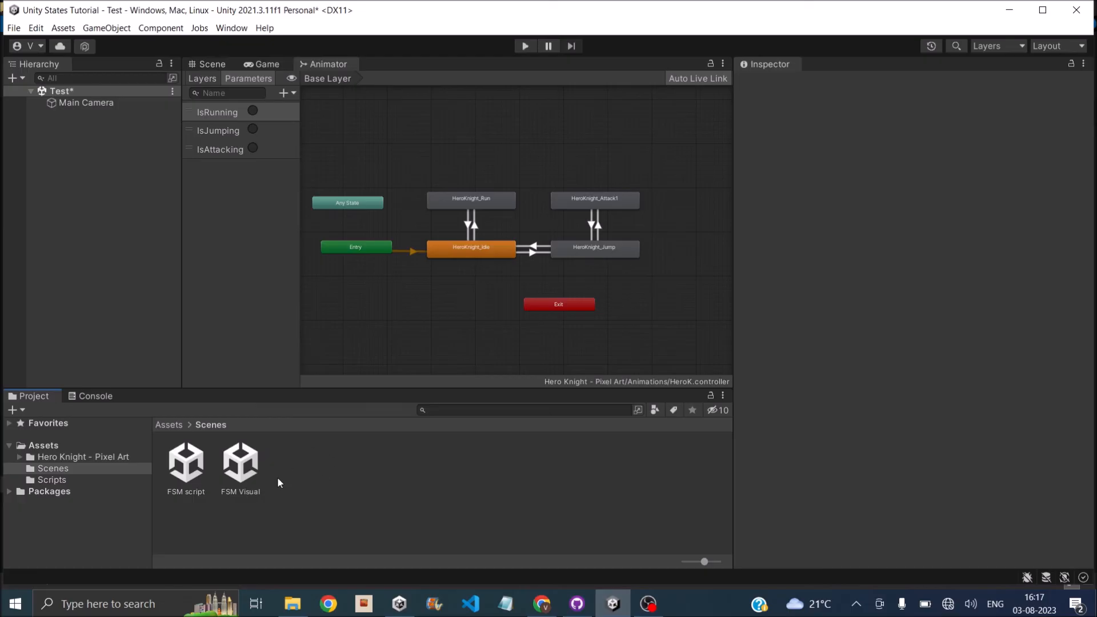
click(576, 603)
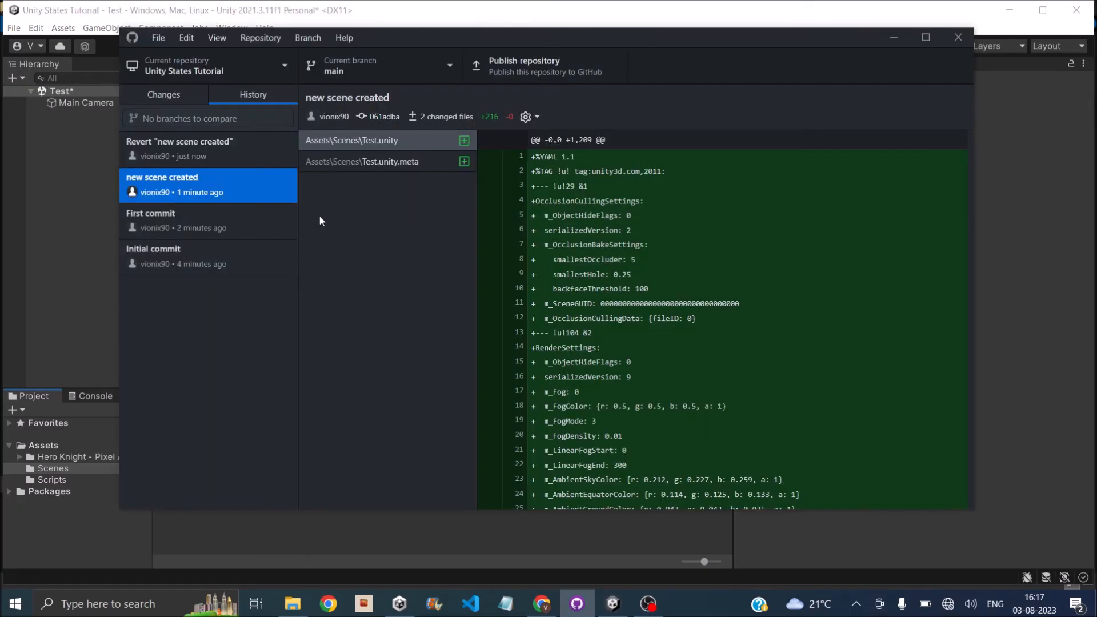
Open the Publish repository dialog for Unity States Tutorial
click(523, 65)
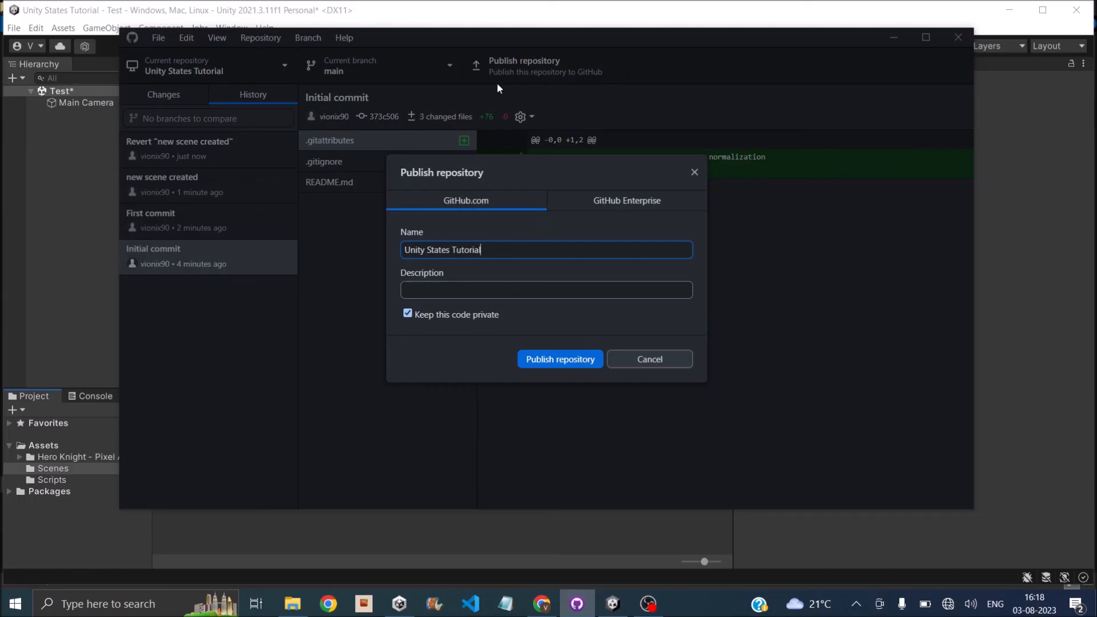
mouse_move(560, 372)
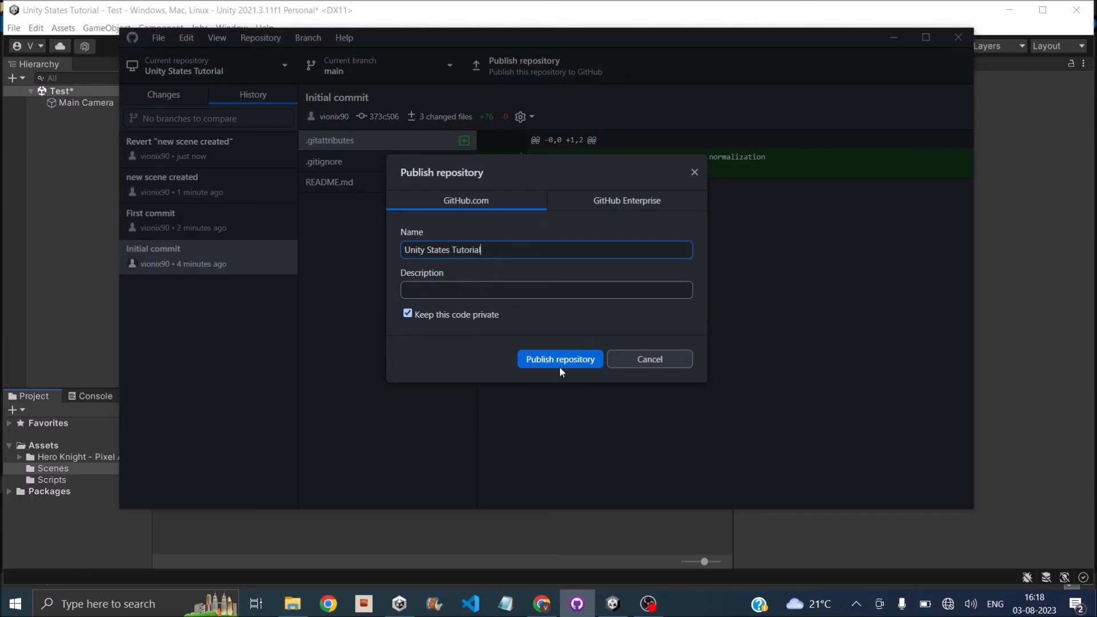
mouse_move(584, 334)
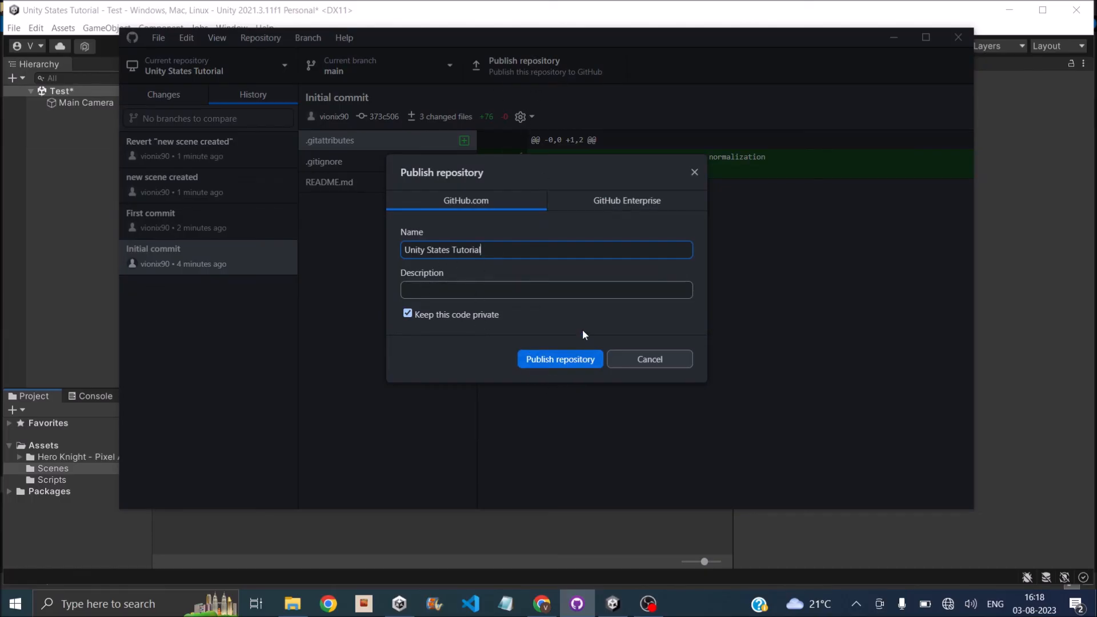